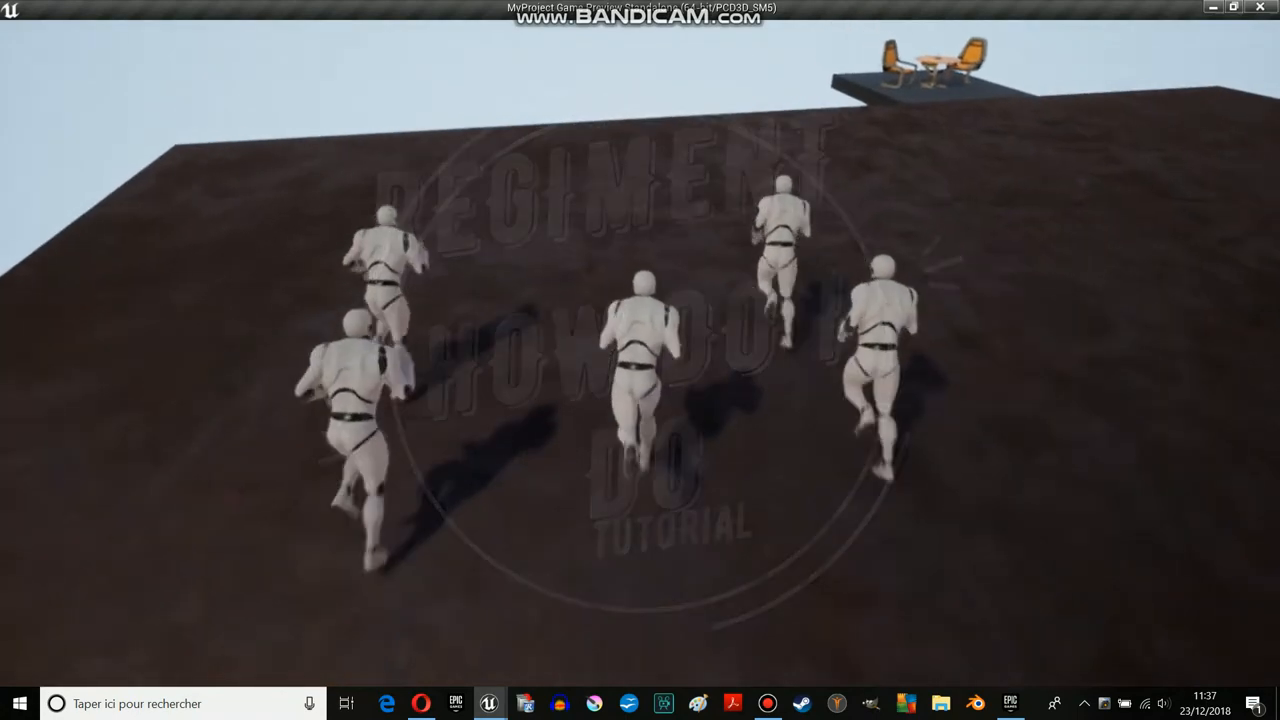
mouse_move(640, 360)
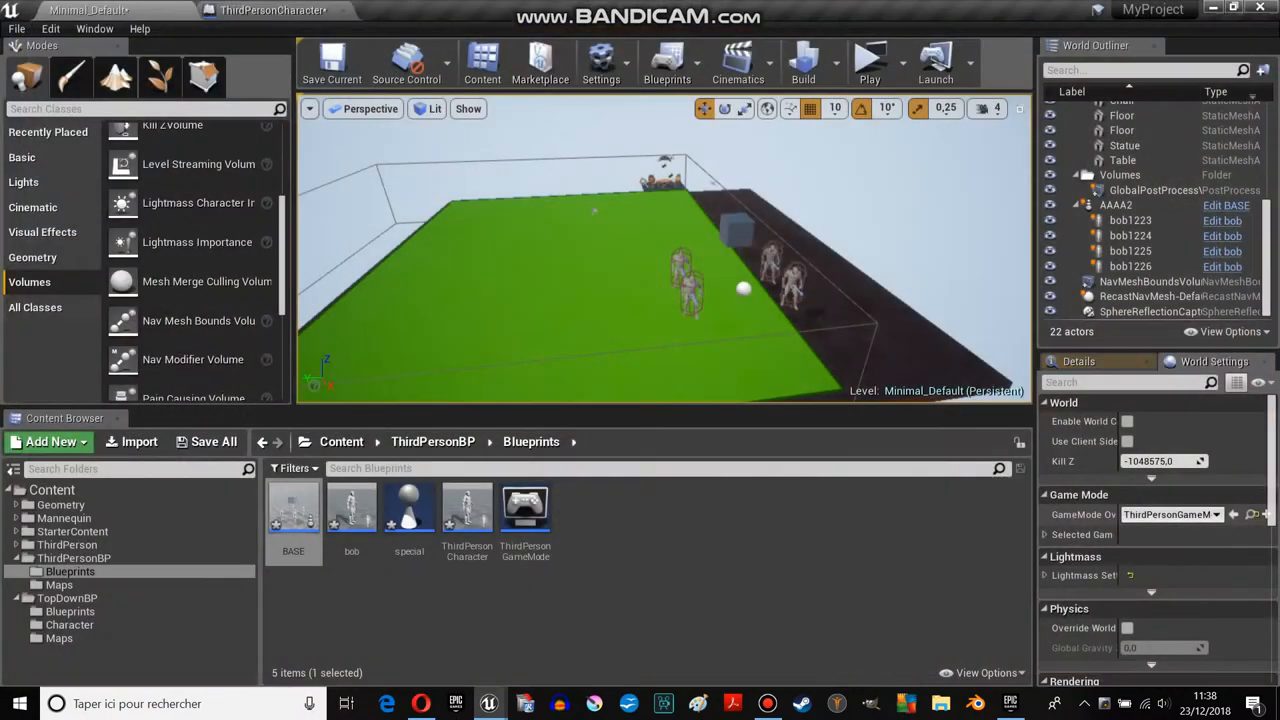
left_click(768, 704)
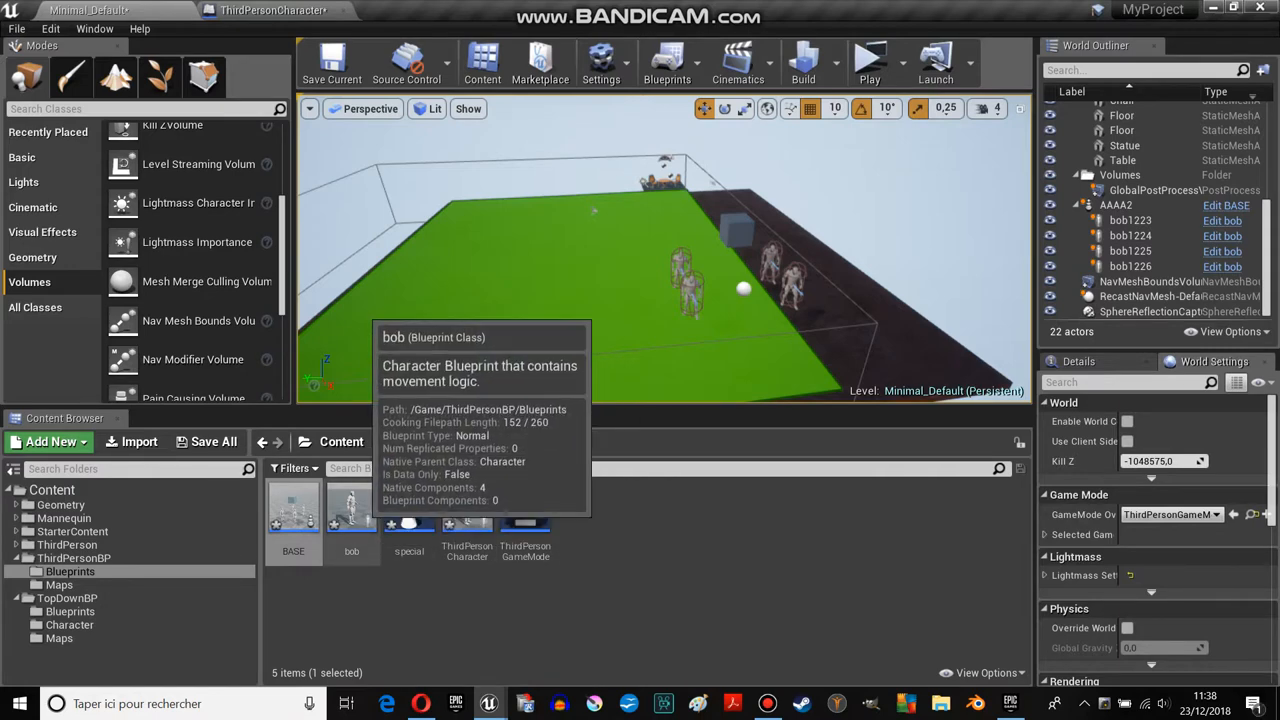
Step: Review bob's Event Graph with its AI MoveTo movement and rotation nodes
double_click(352, 510)
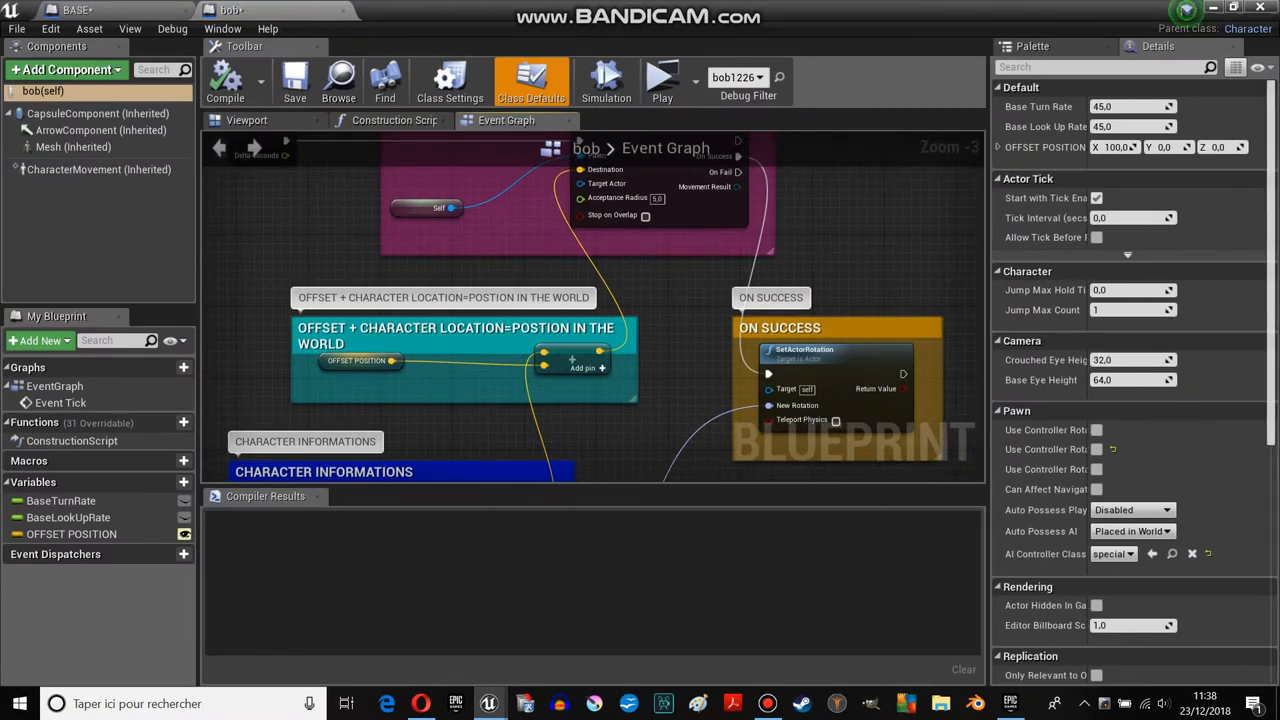
scroll("down", 3)
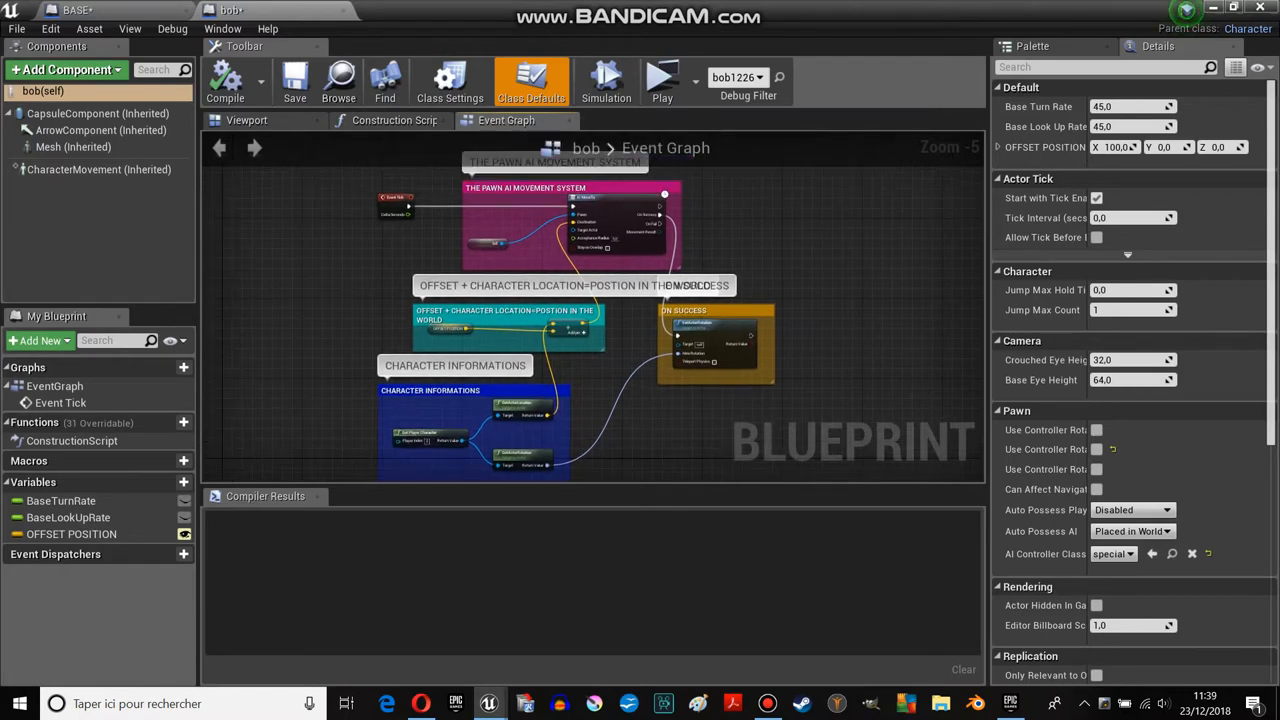
scroll("up", 3)
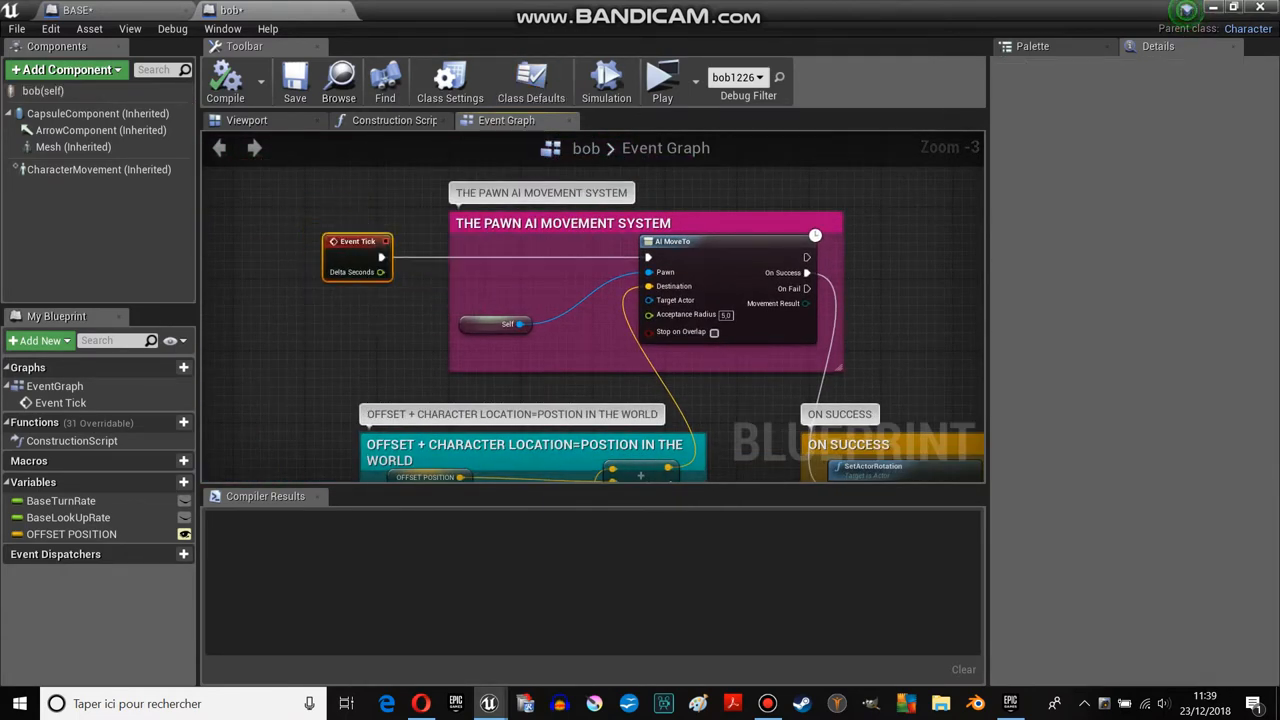
scroll("up", 3)
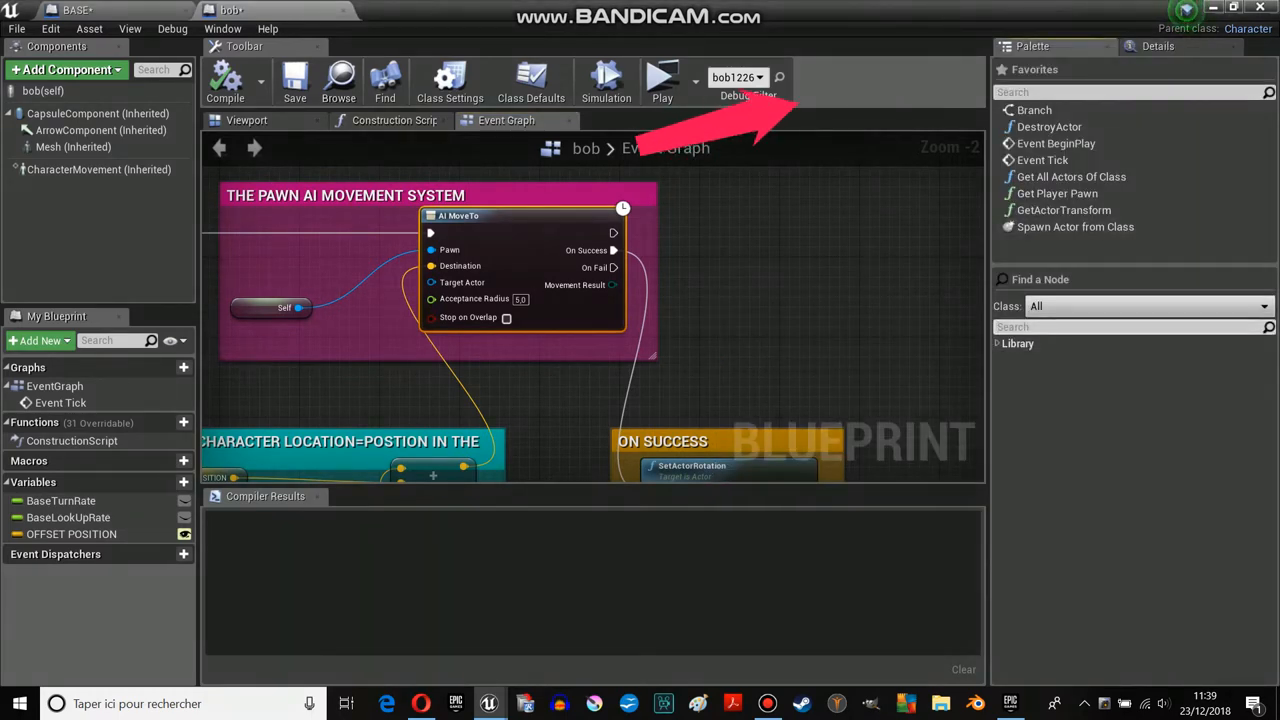
Step: Search the palette for 'ai move' to locate AI MoveTo, then show bob's character model in the Viewport
type("ai move")
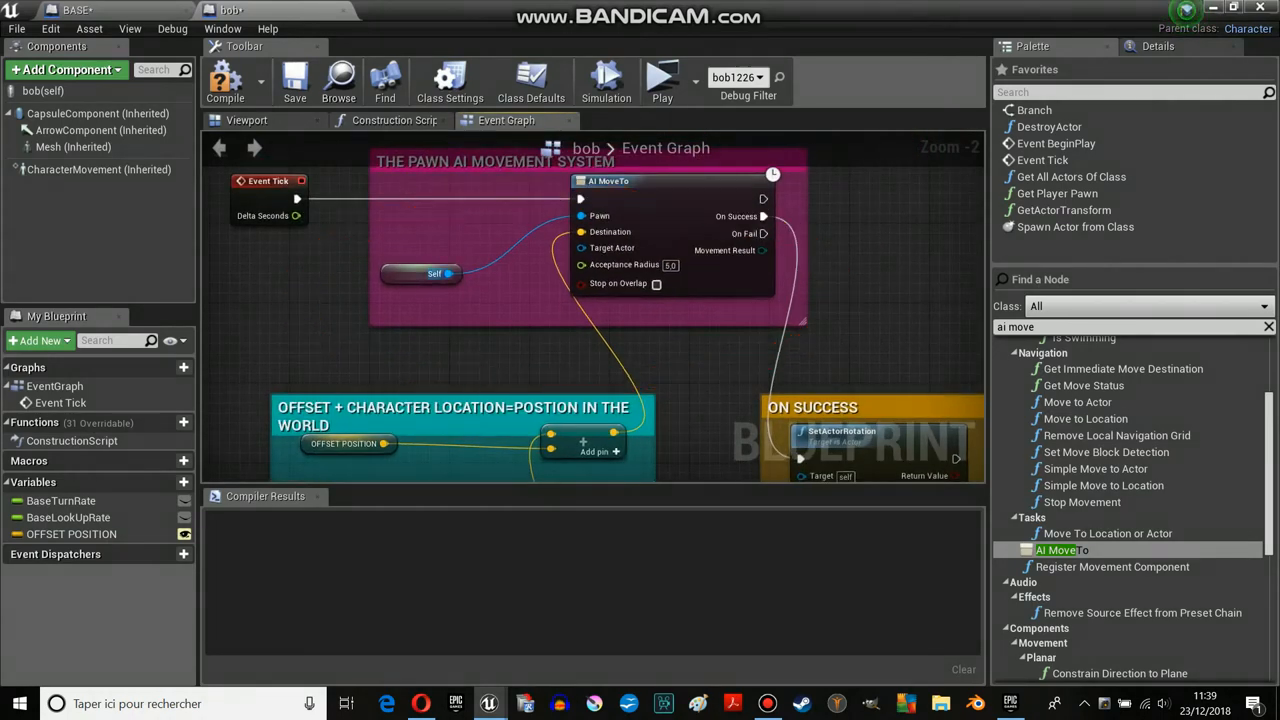
left_click(246, 120)
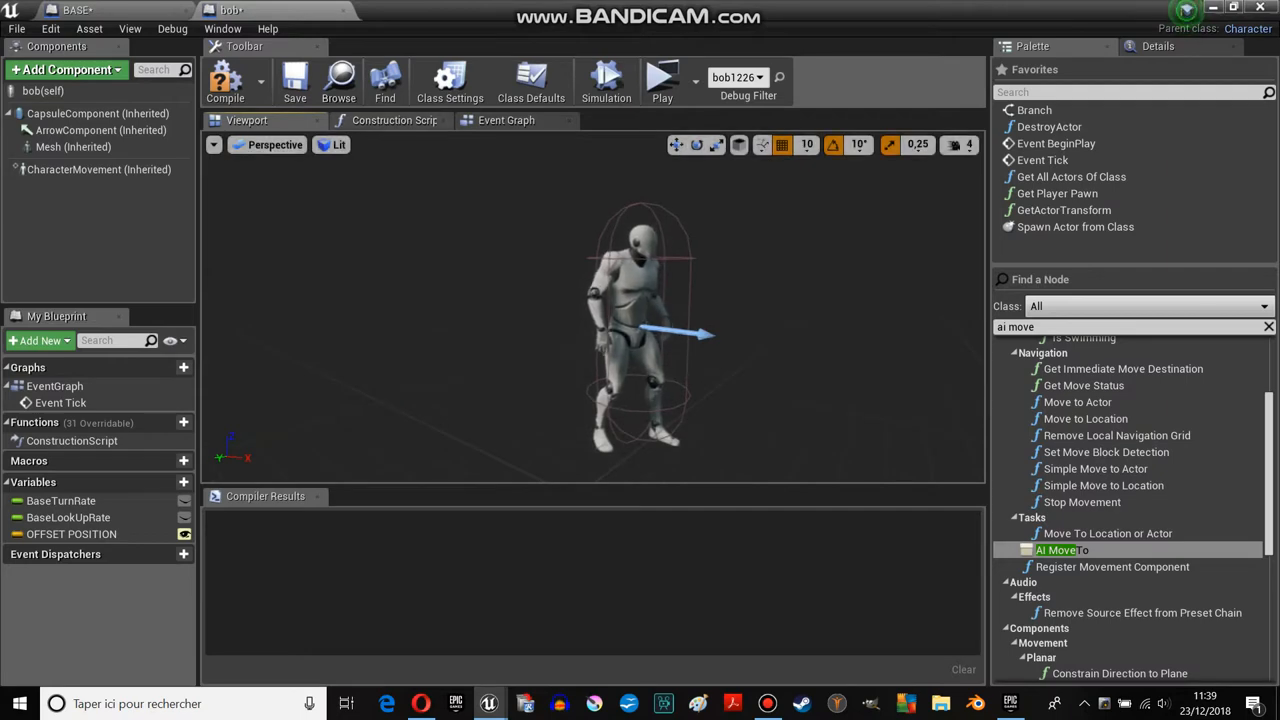
left_click(508, 120)
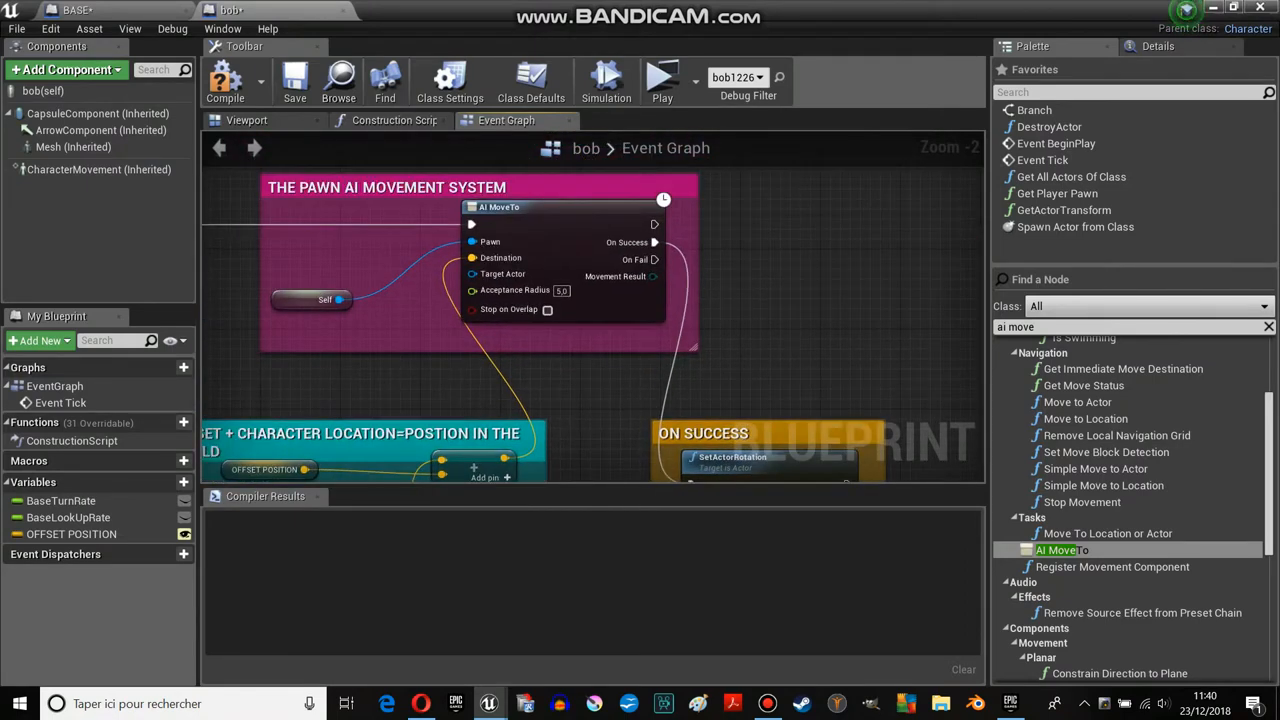
mouse_move(500, 256)
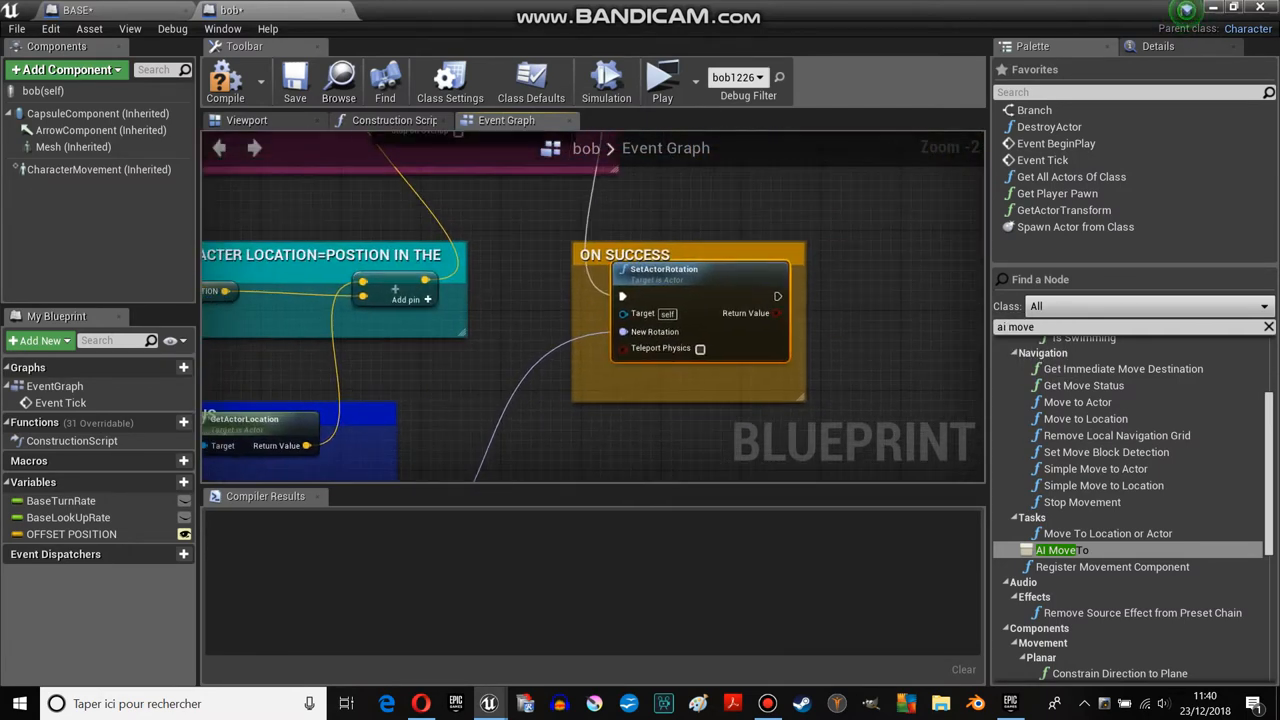
scroll("down", 3)
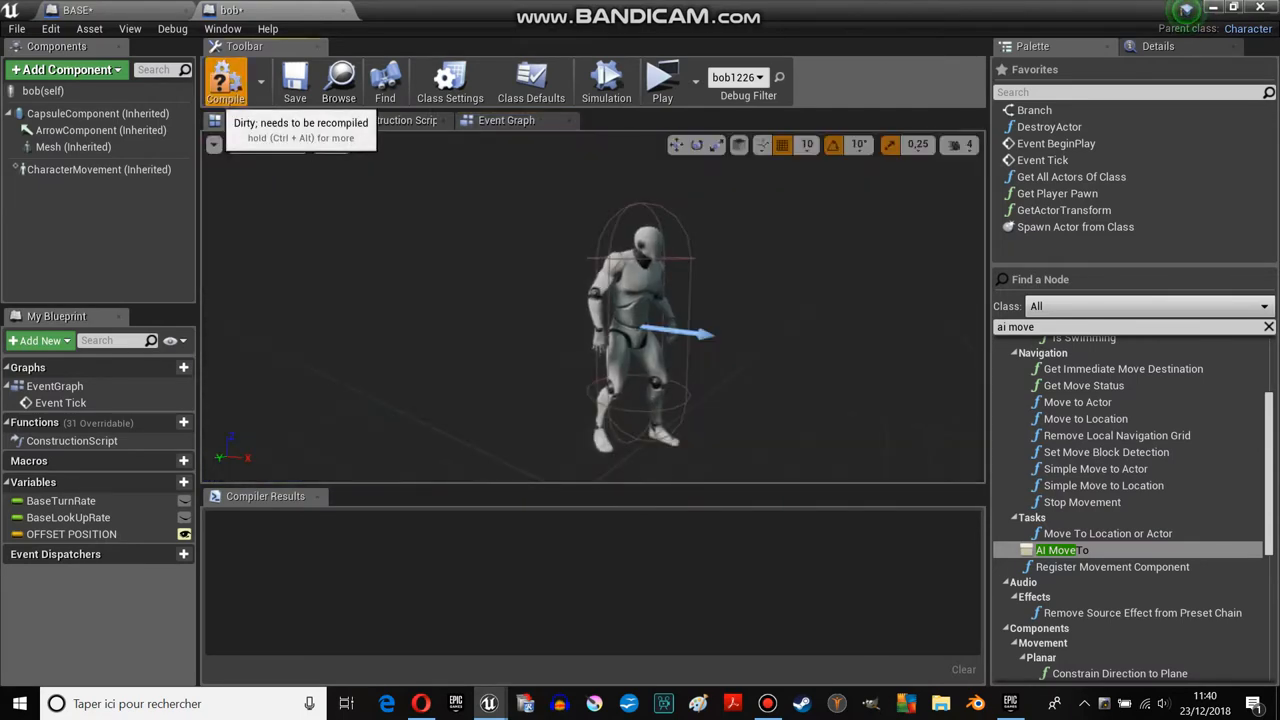
Step: Compile bob successfully and return to the BASE blueprint with its child actors
left_click(224, 80)
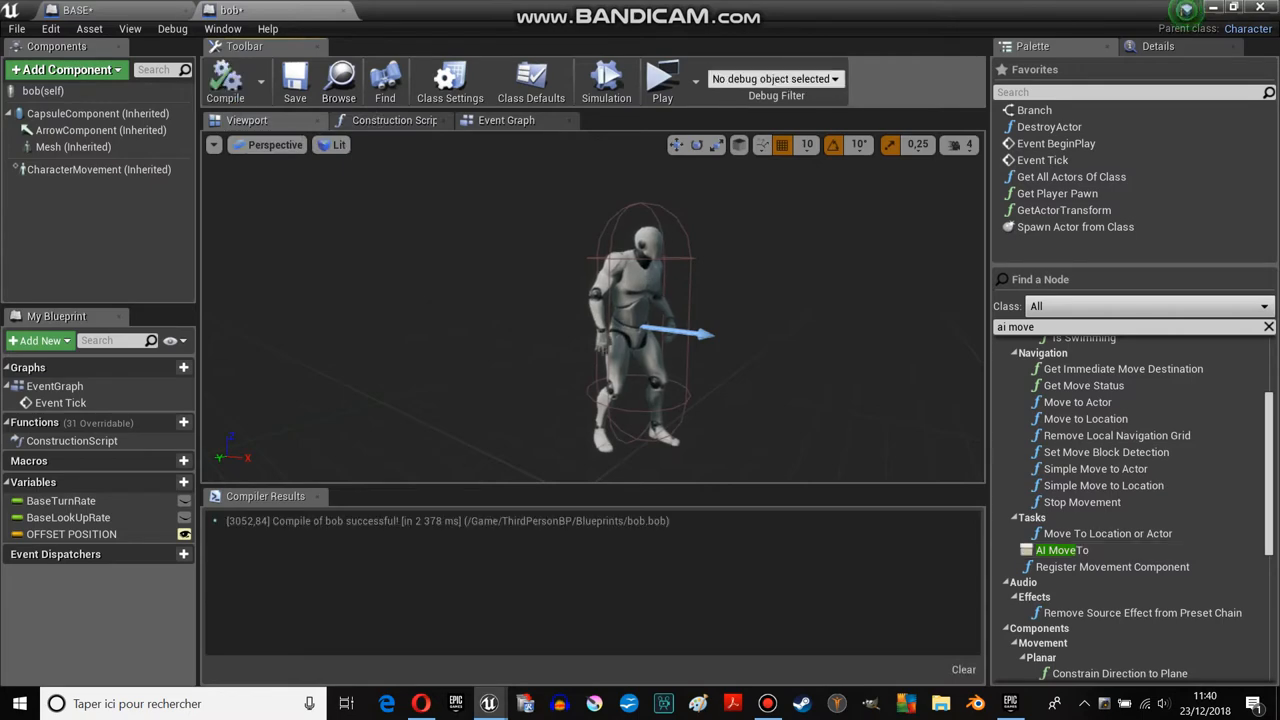
left_click(84, 8)
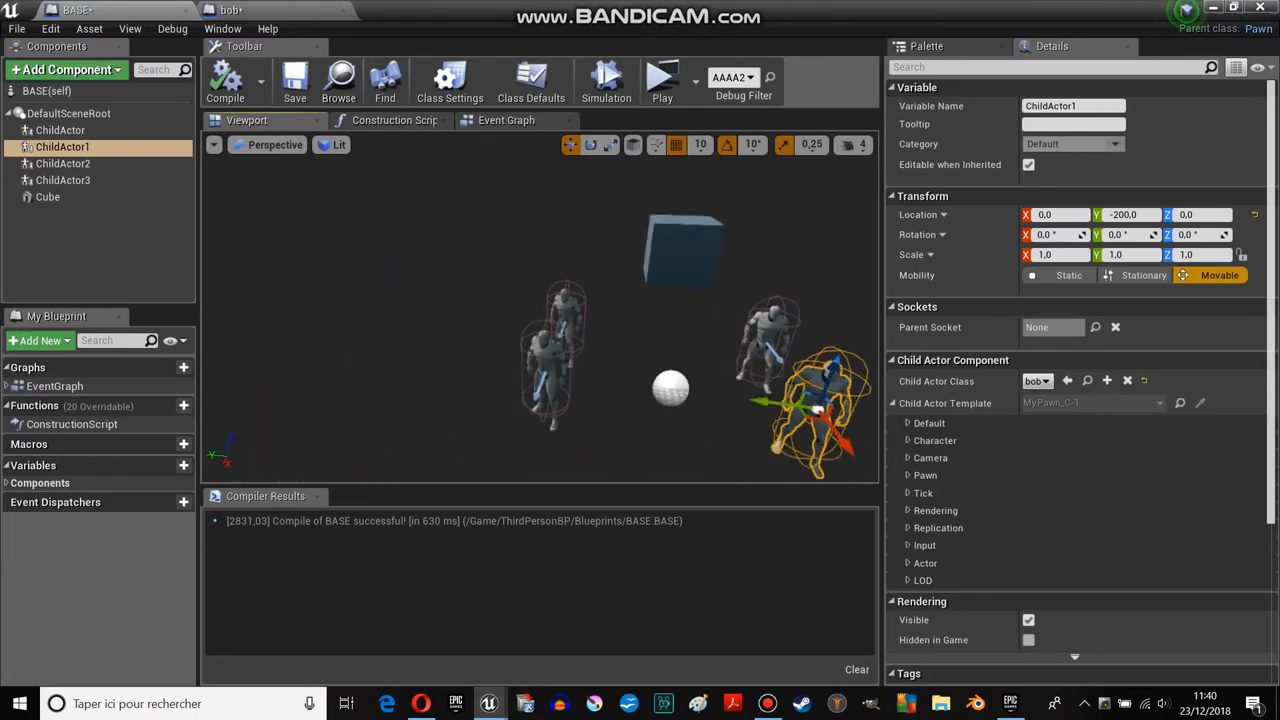
left_click(60, 130)
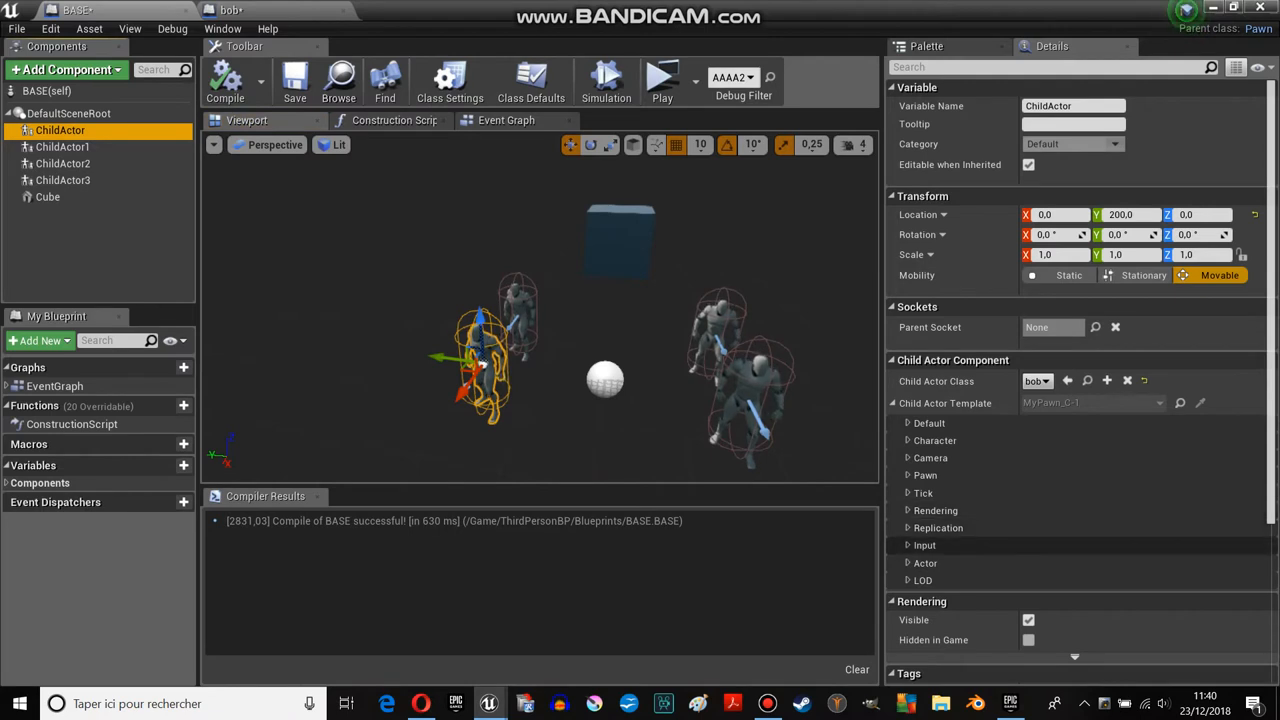
left_click(924, 564)
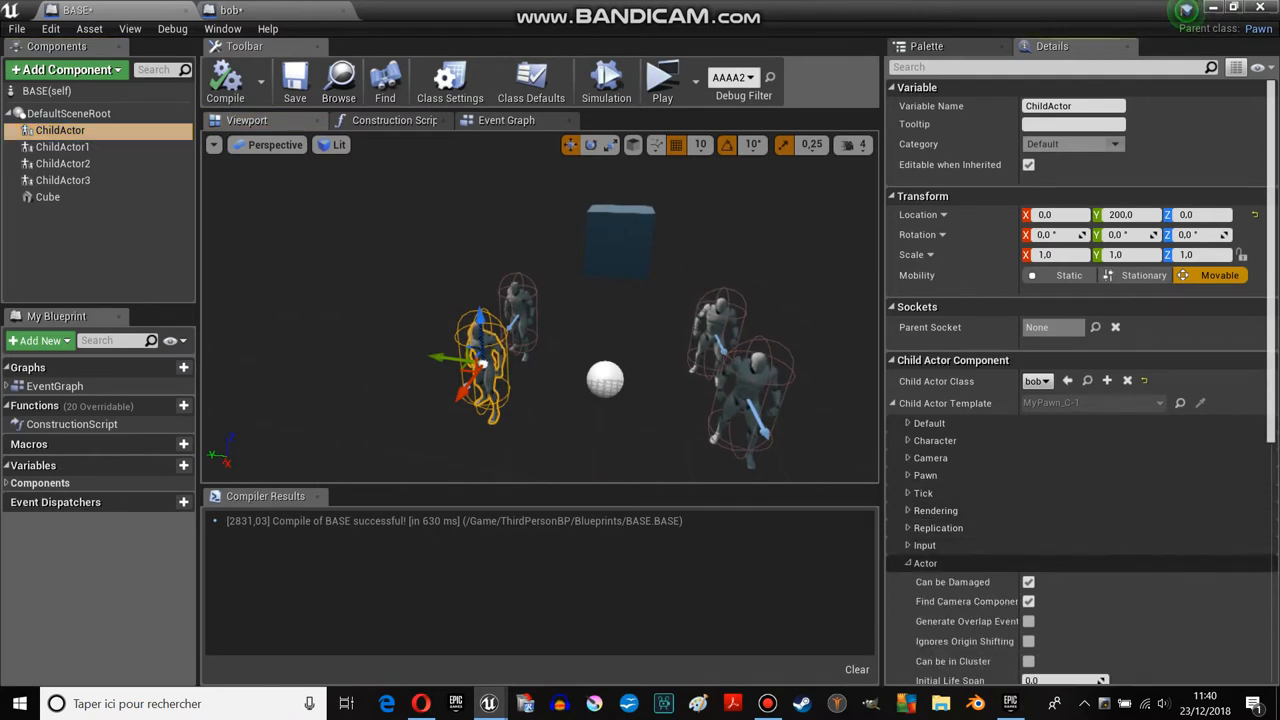
scroll("down", 3)
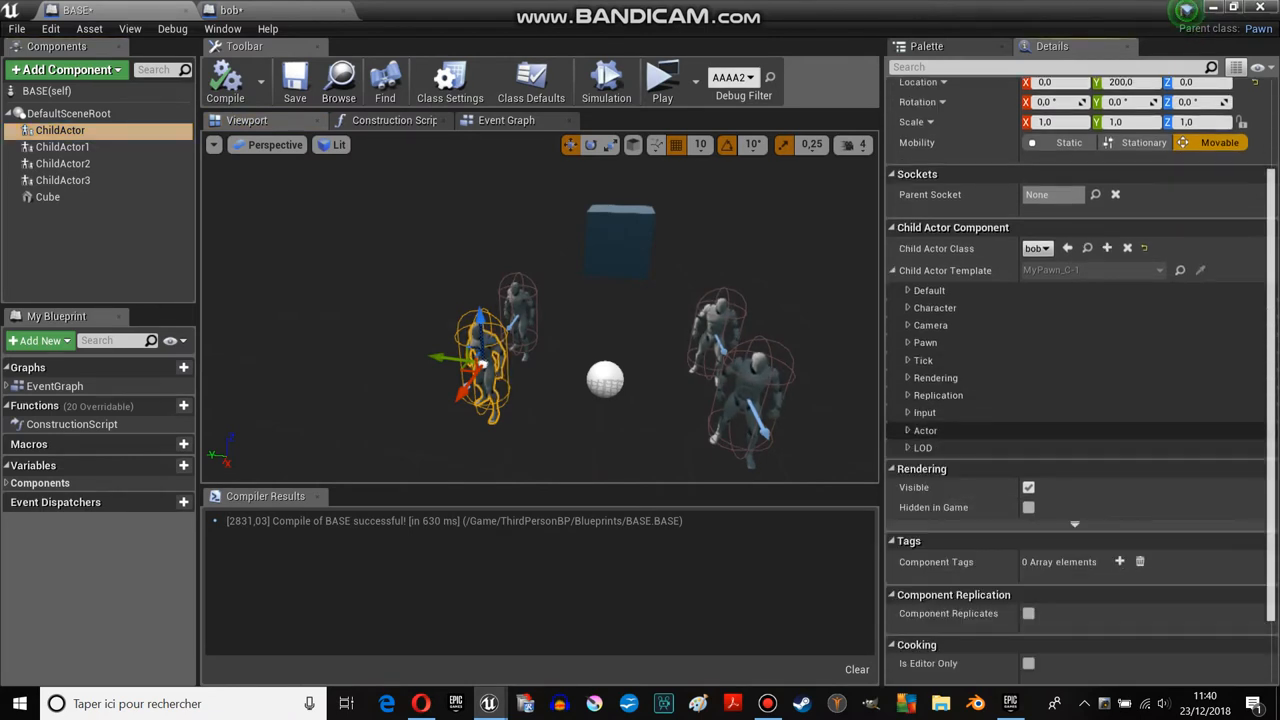
left_click(906, 308)
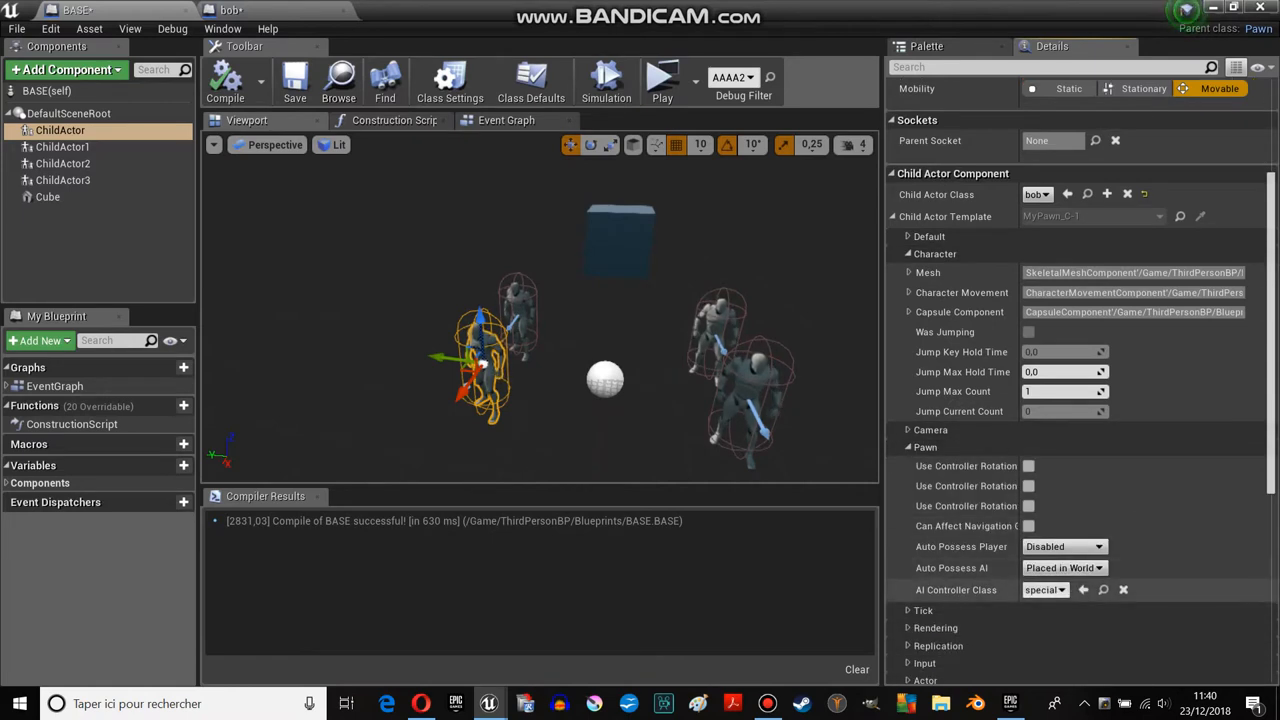
mouse_move(1046, 588)
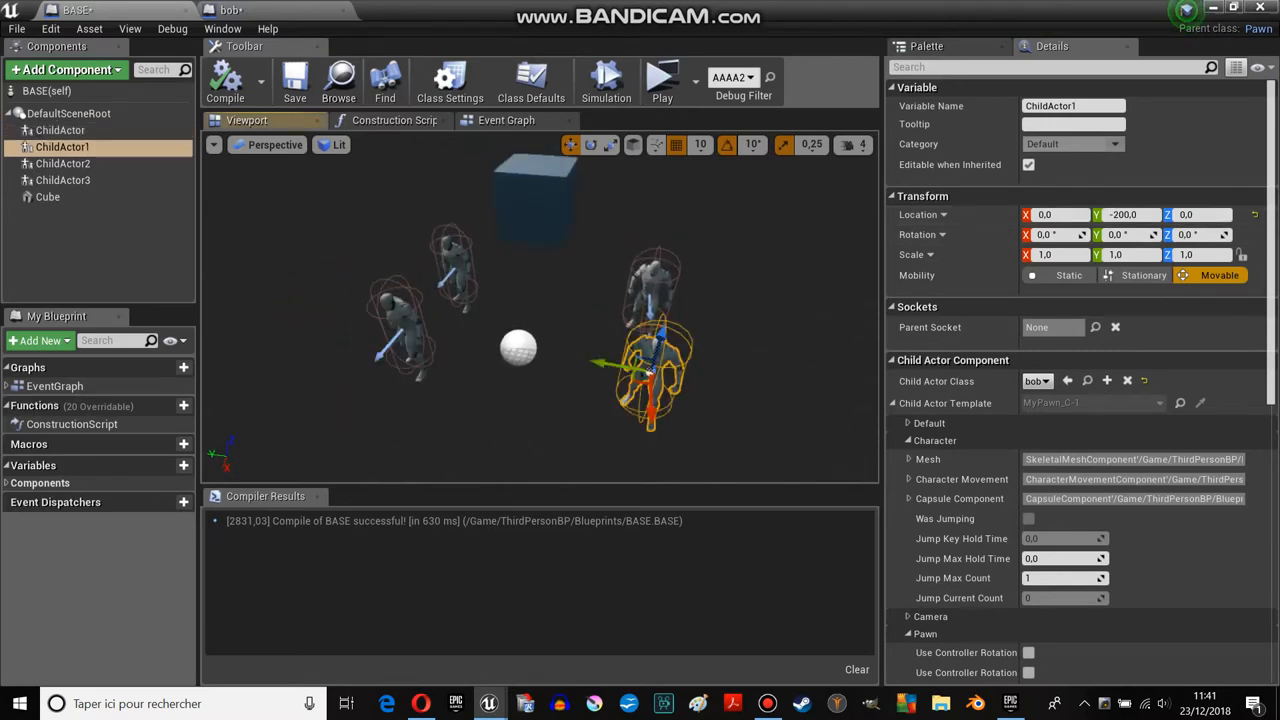
Step: Reduce ChildActor1's Location Y offset from -200 to about -110, nearer the central sphere
left_click_drag(650, 364, 580, 360)
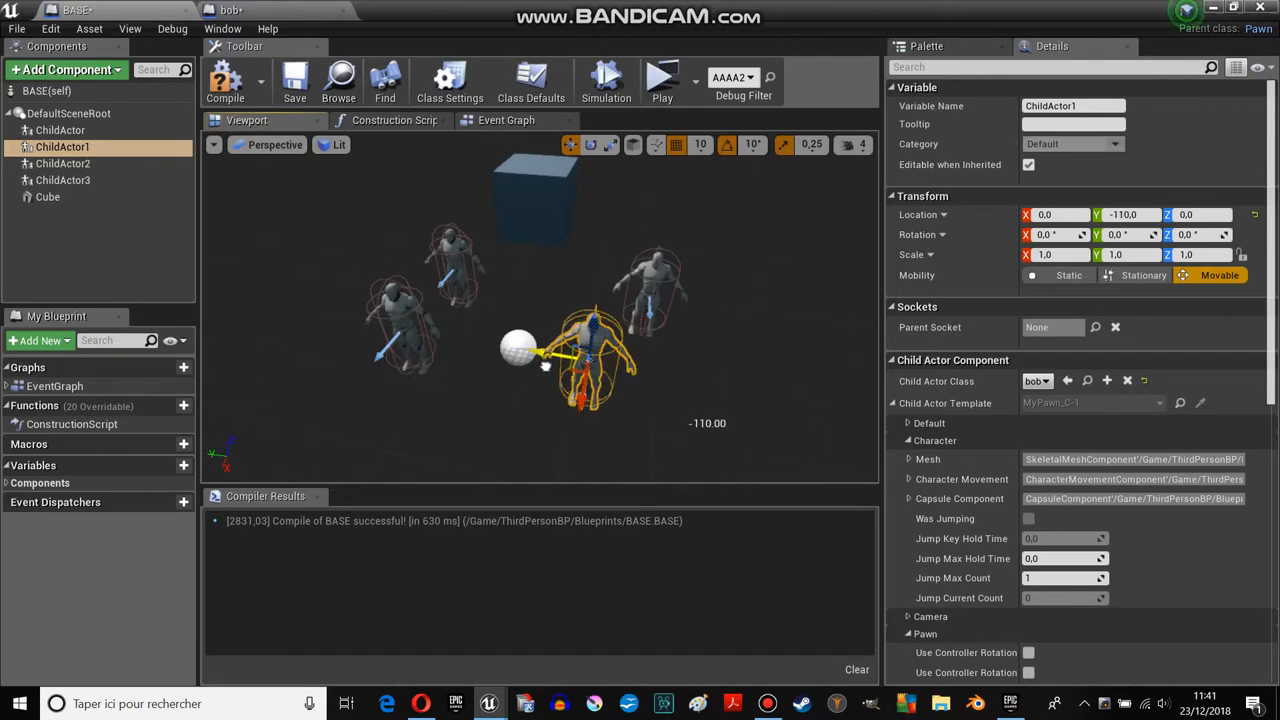
left_click_drag(590, 360, 750, 390)
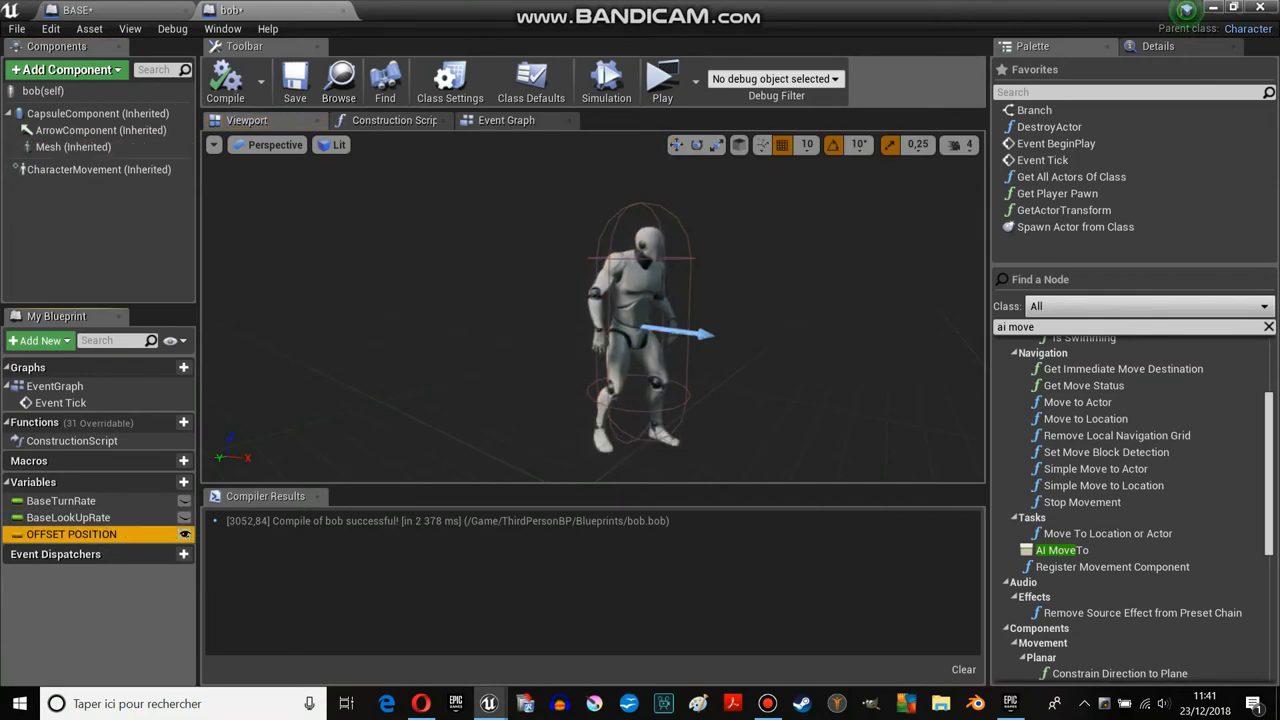
Step: Inspect bob's OFFSET POSITION variable in the Event Graph and Details, then return to BASE
left_click(508, 120)
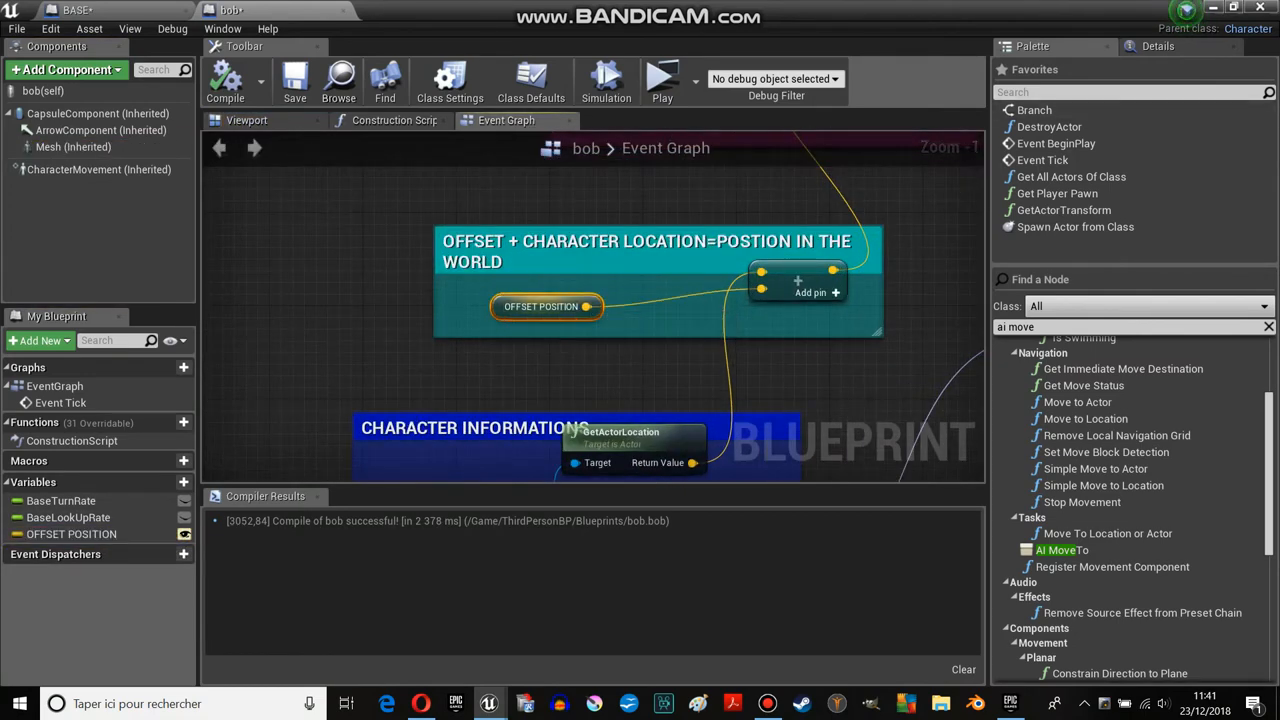
left_click(72, 532)
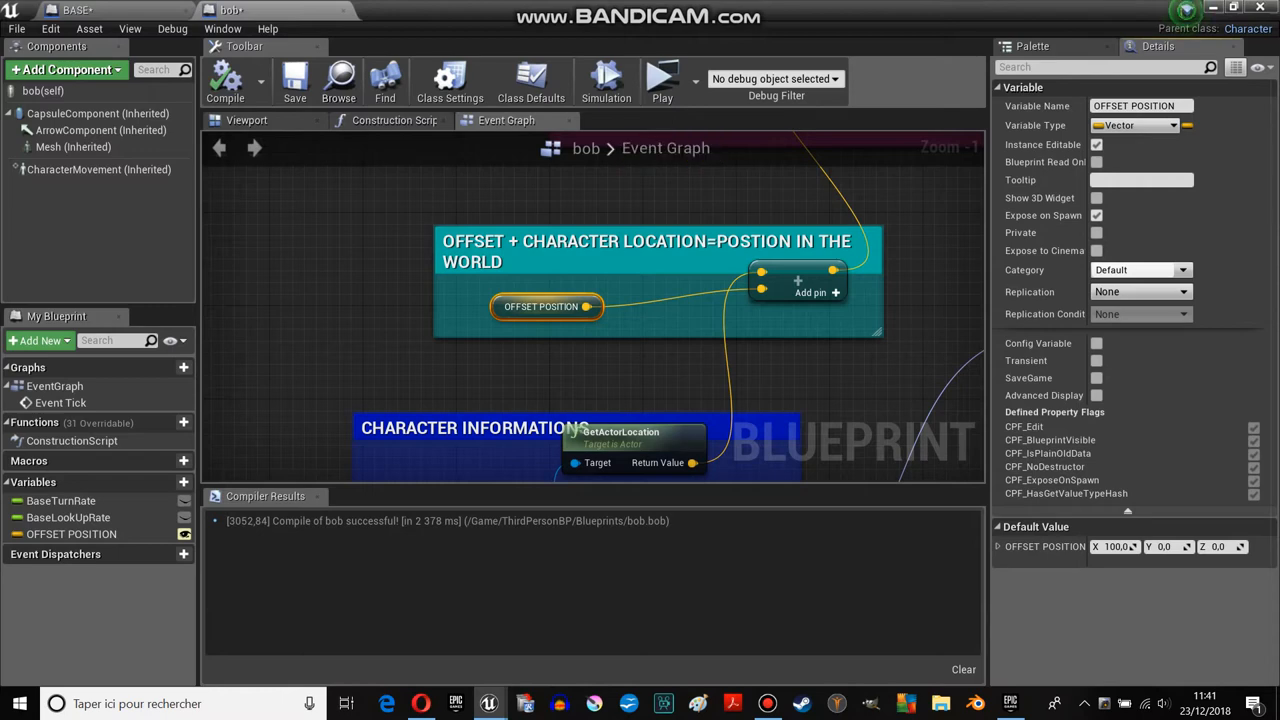
left_click(70, 10)
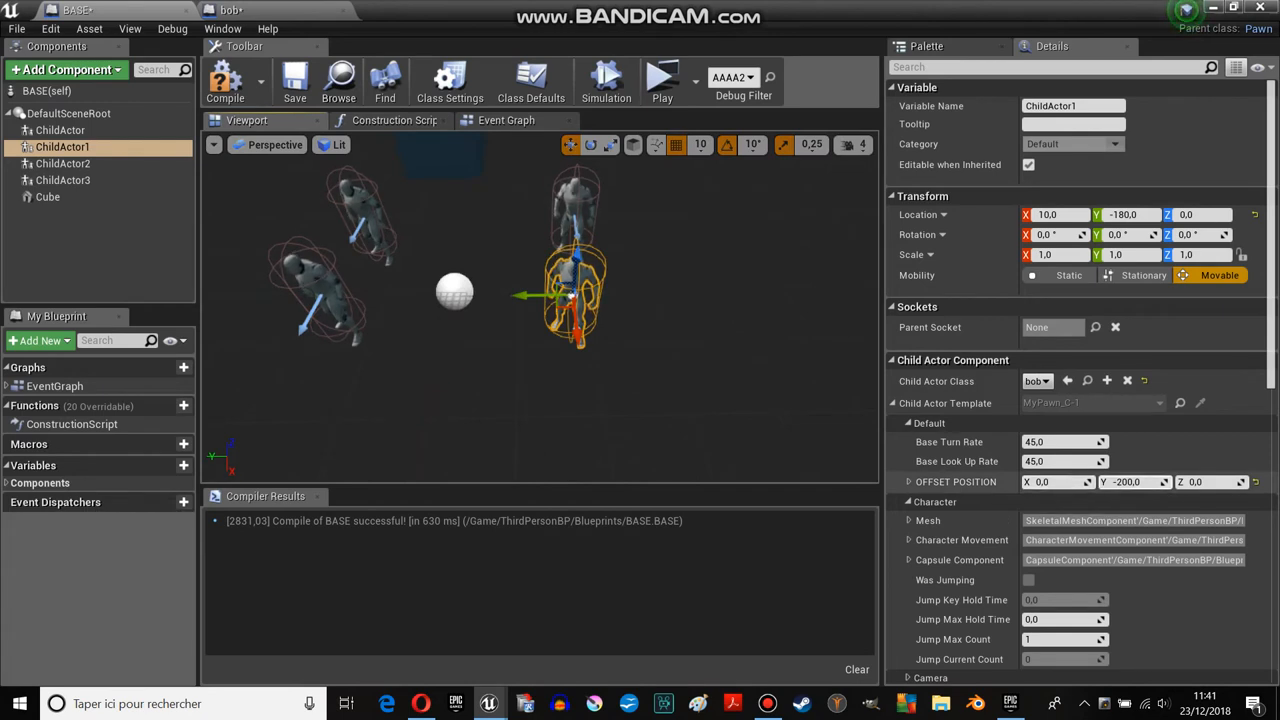
mouse_move(956, 480)
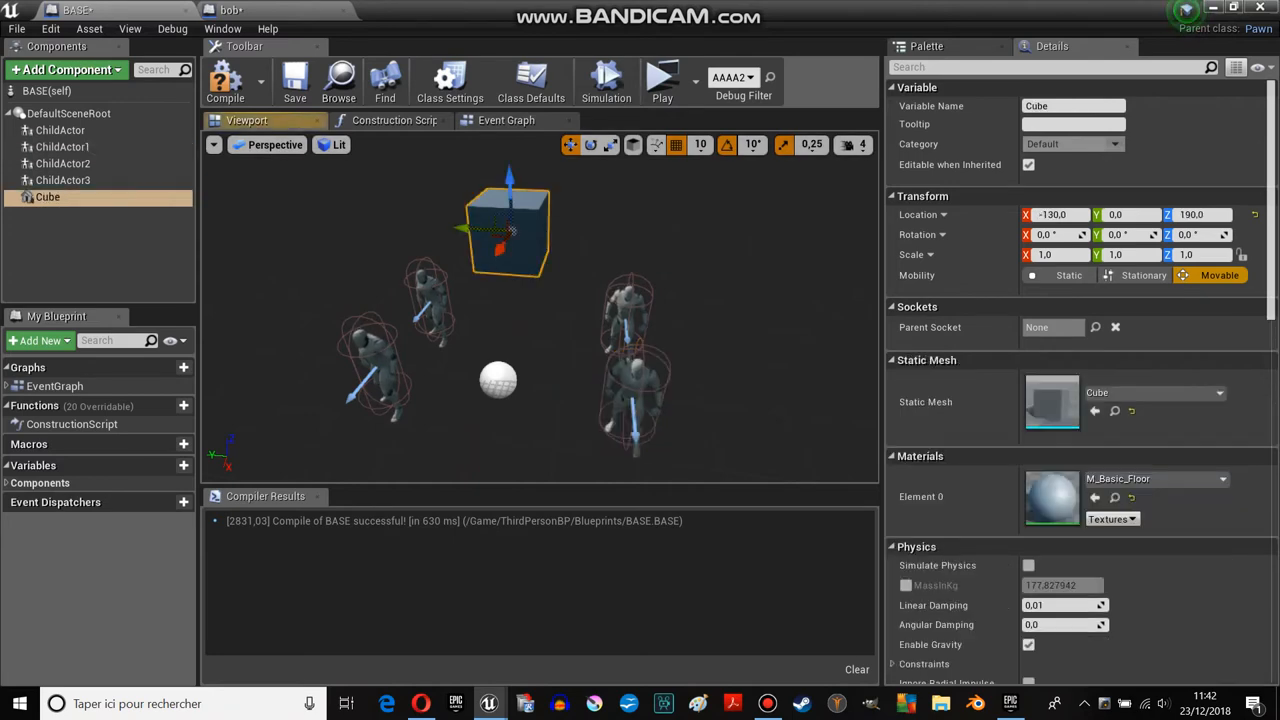
Step: Select ChildActor3 and set its OFFSET POSITION X to -550 to match its location
left_click(62, 180)
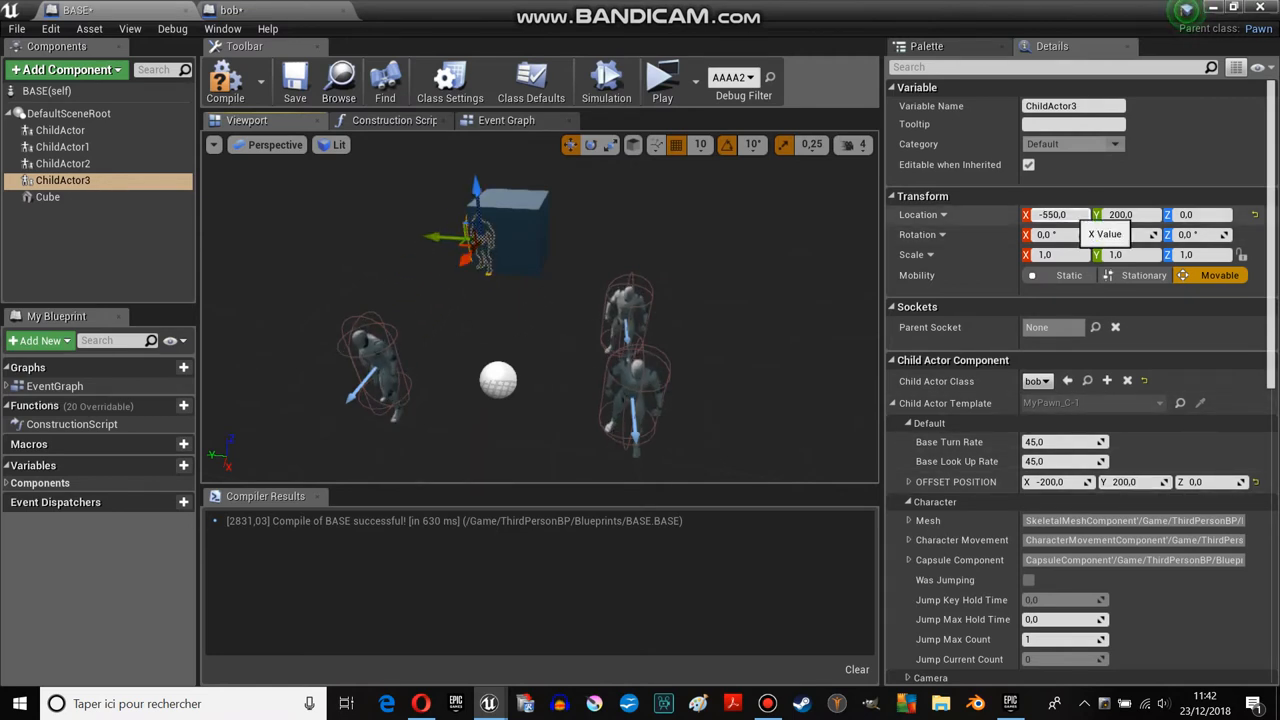
triple_click(1056, 482)
type("-550")
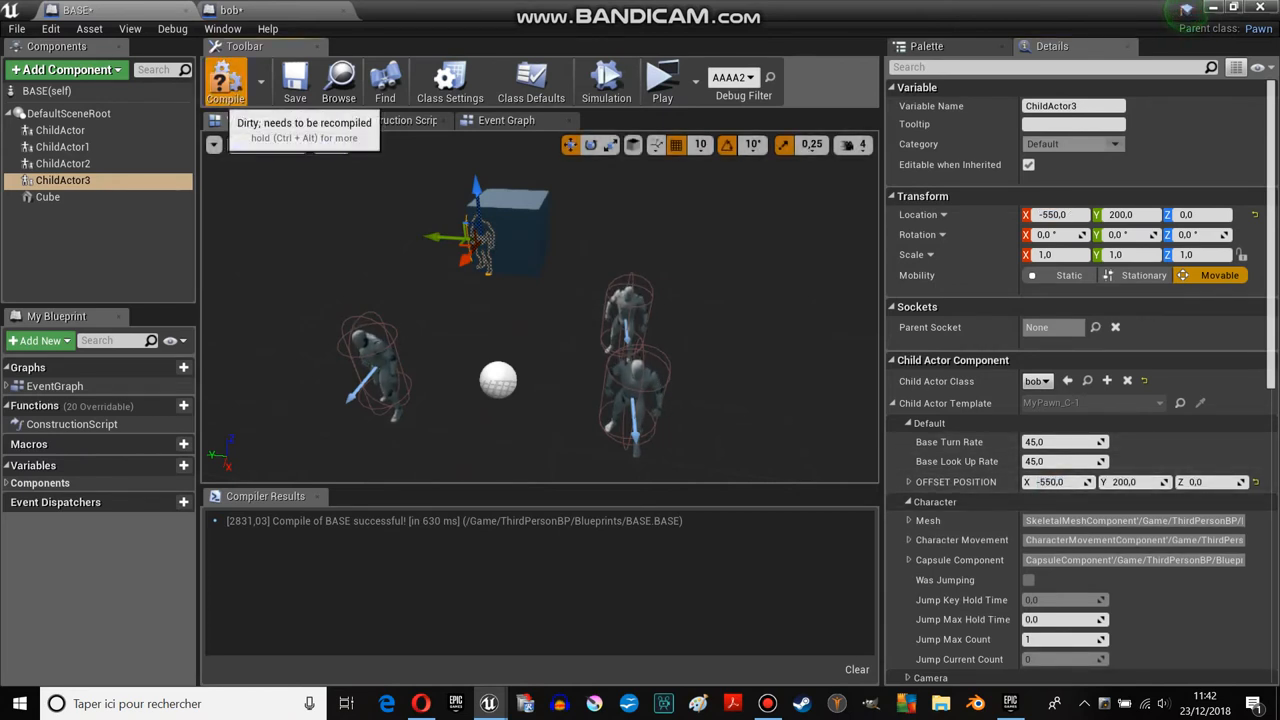
Step: Compile BASE, play-test the bob characters following in formation, and stop the test
left_click(662, 76)
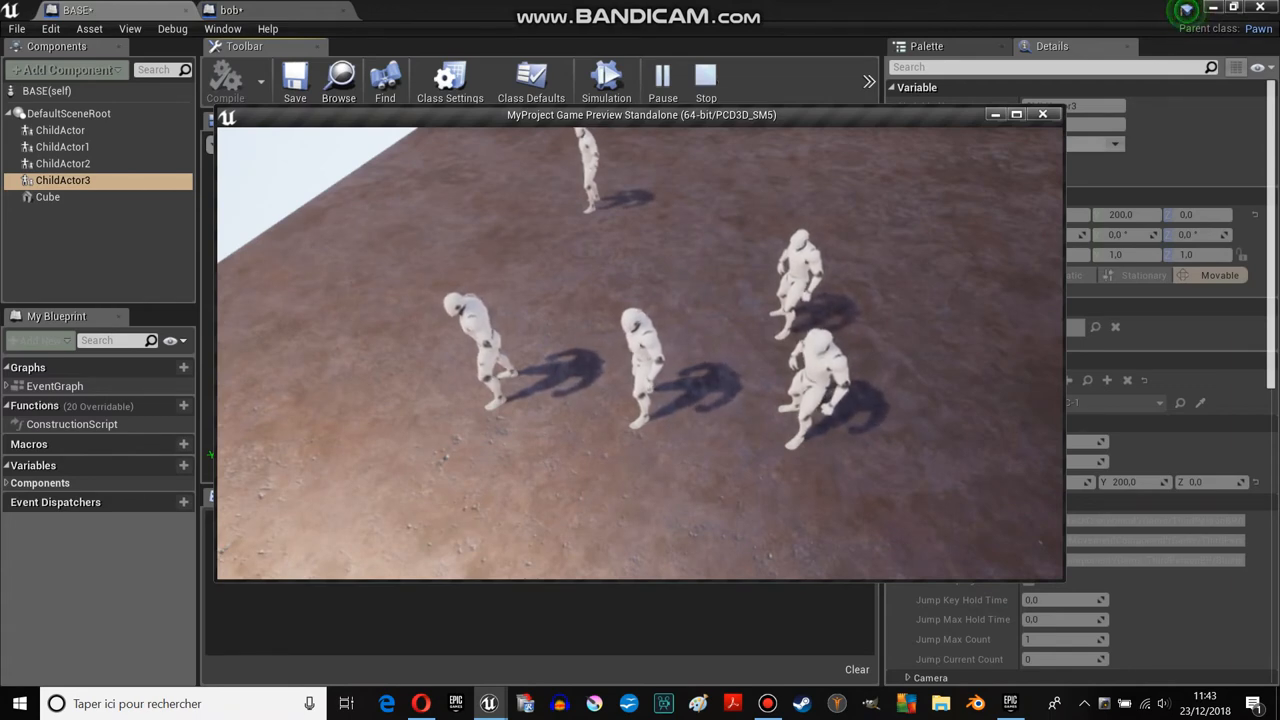
left_click(704, 76)
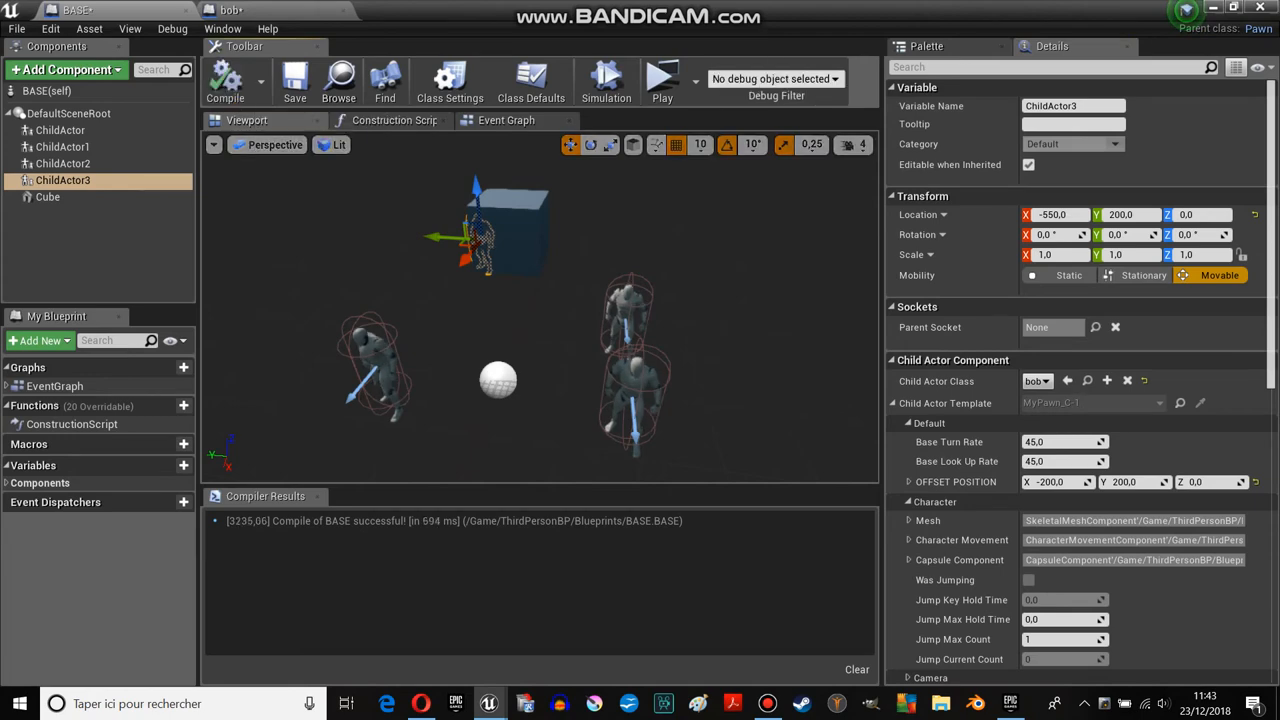
Step: Run the game once more to watch the characters run with the player, then end the test
left_click(662, 78)
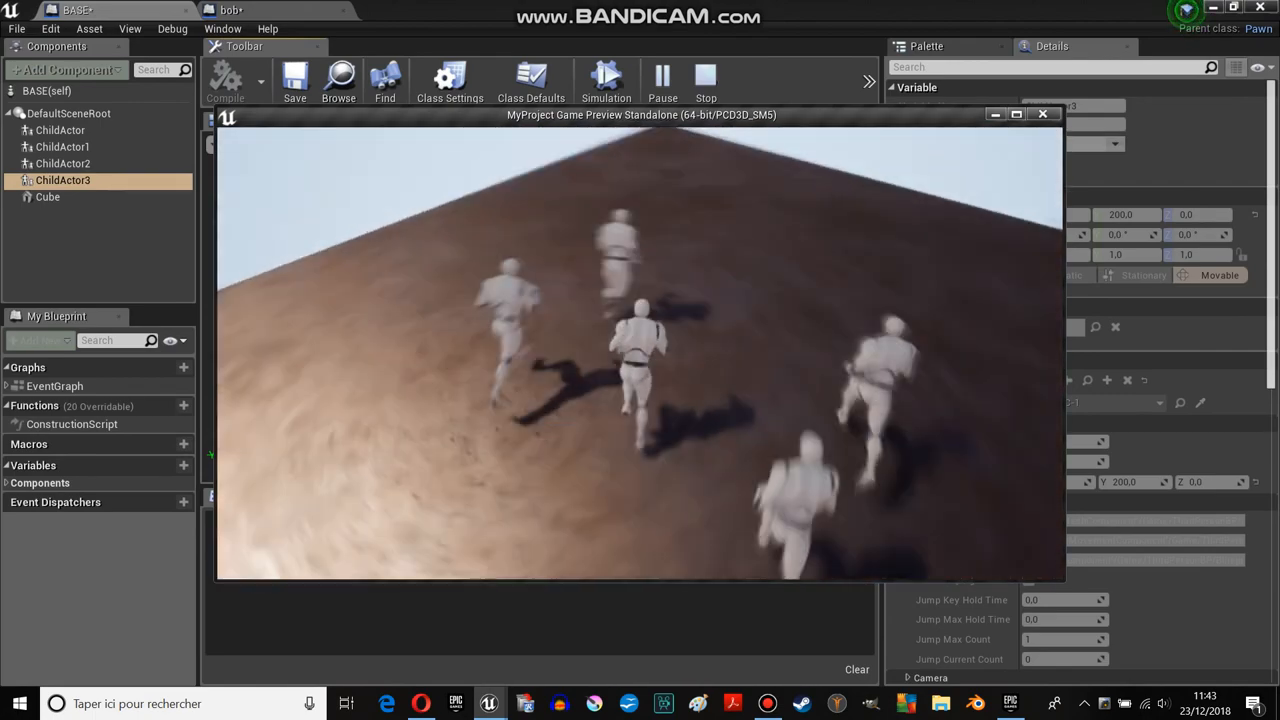
left_click(704, 76)
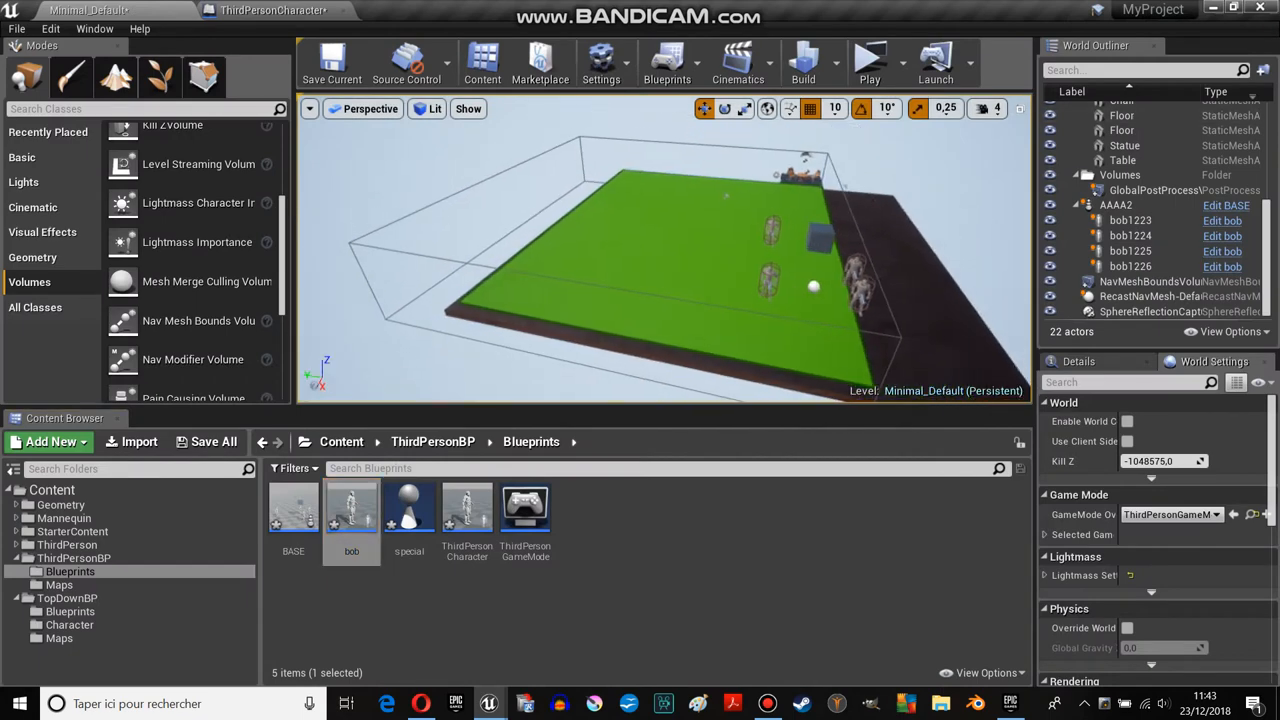
Step: Select NavMeshBoundsVolume and move it to enclose the green floor
left_click(1150, 280)
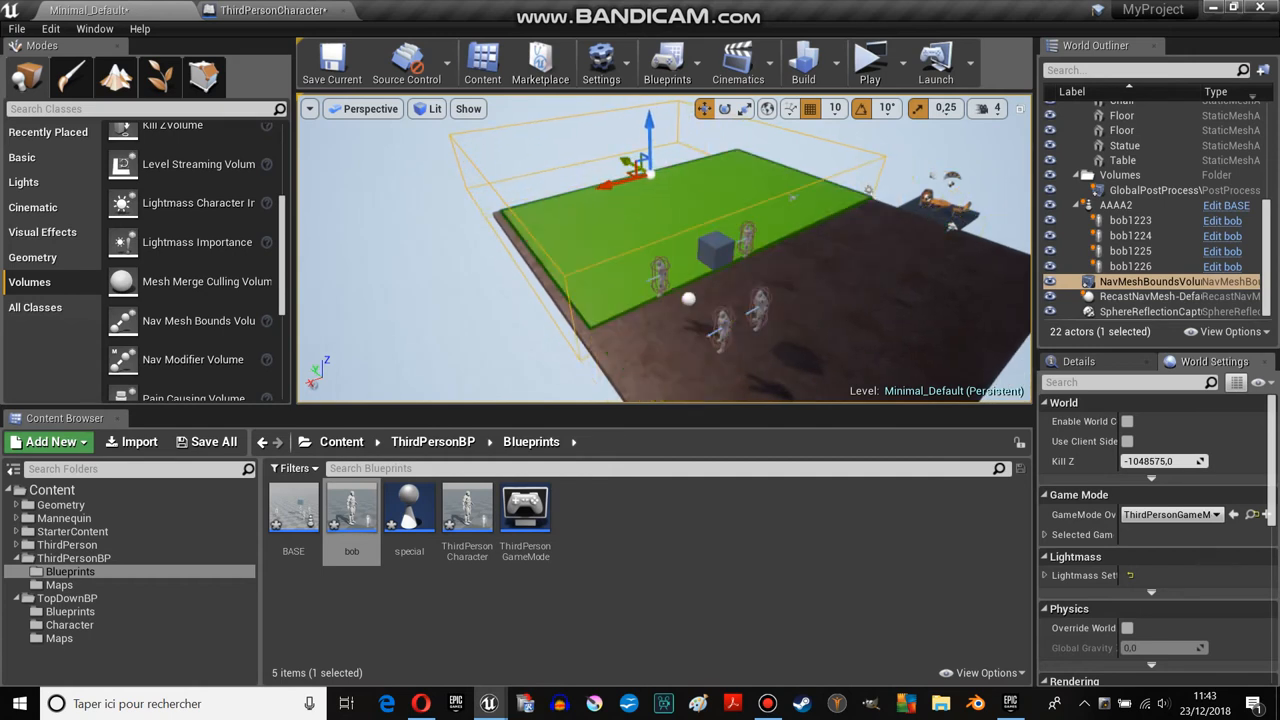
left_click_drag(648, 164, 670, 180)
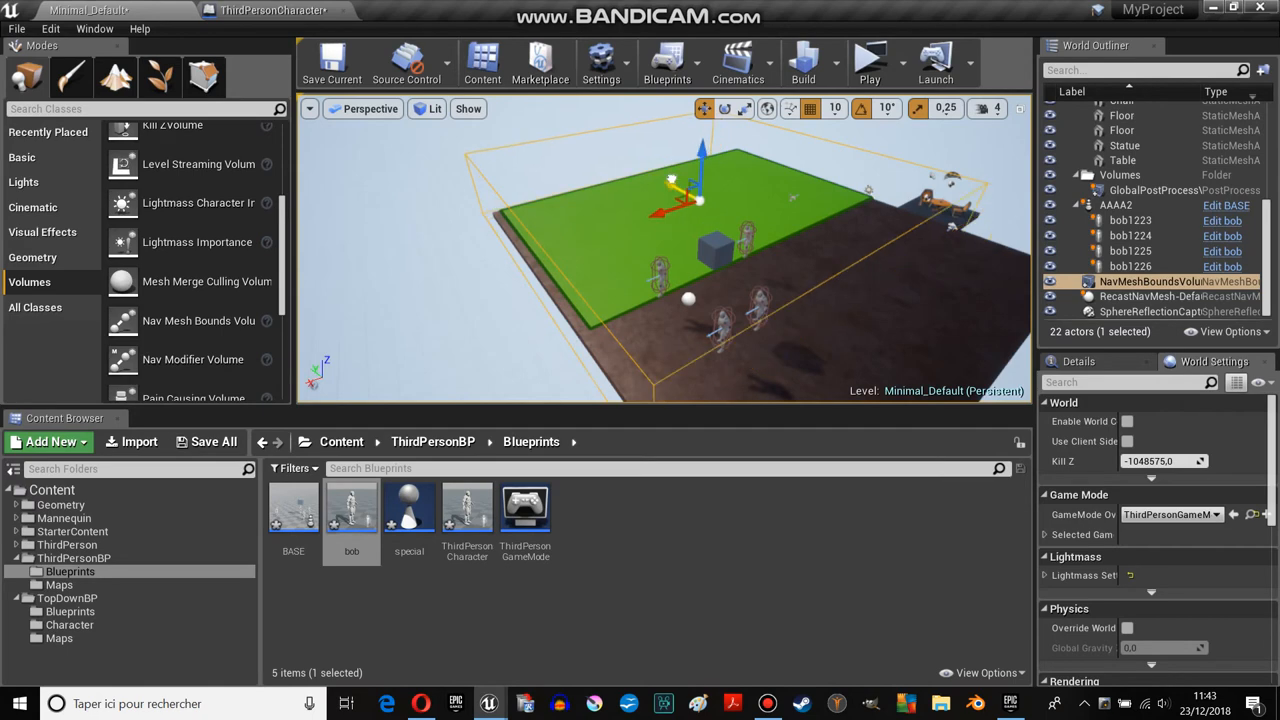
mouse_move(868, 62)
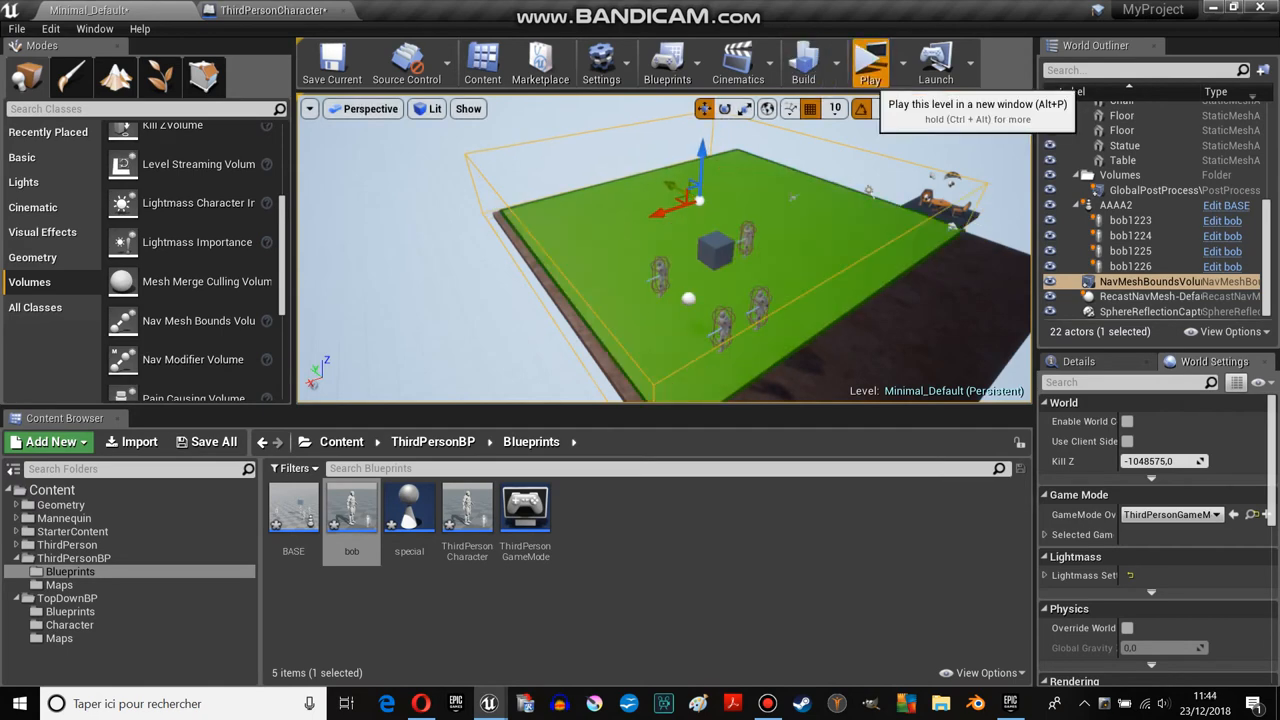
Step: Play the level in a new window to watch the AI follow the player, then stop the session
left_click(868, 62)
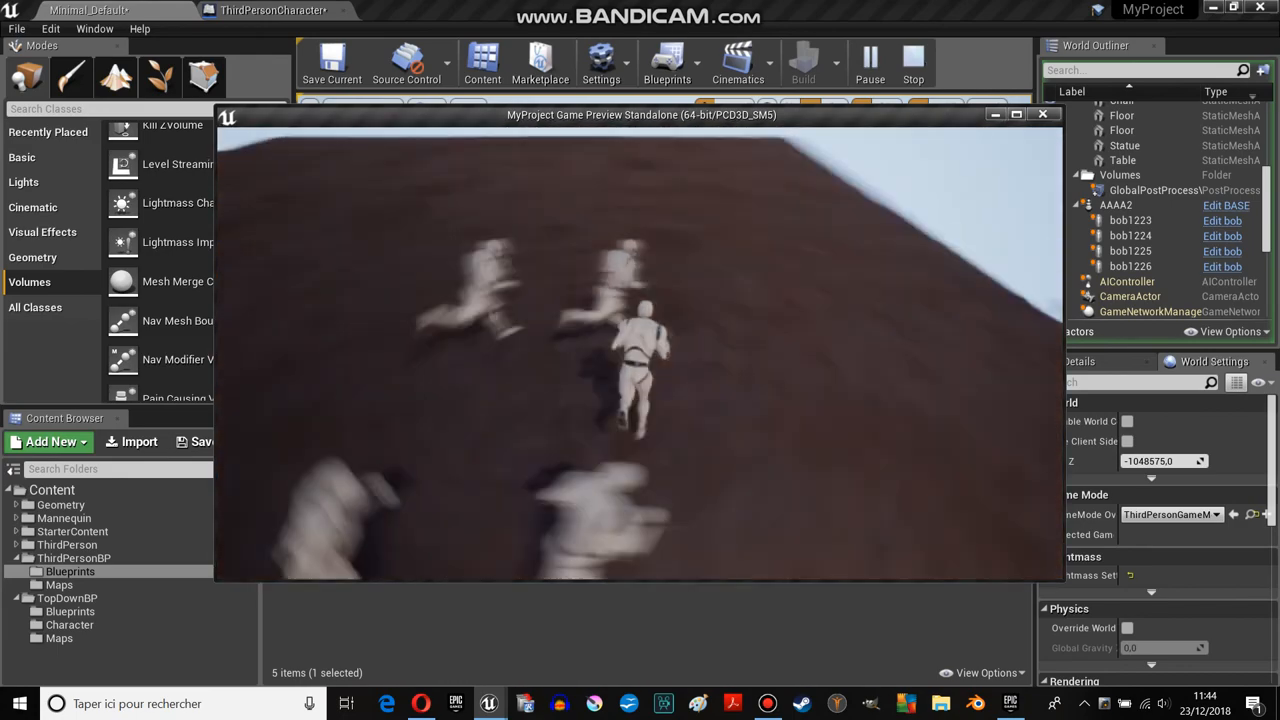
left_click(912, 60)
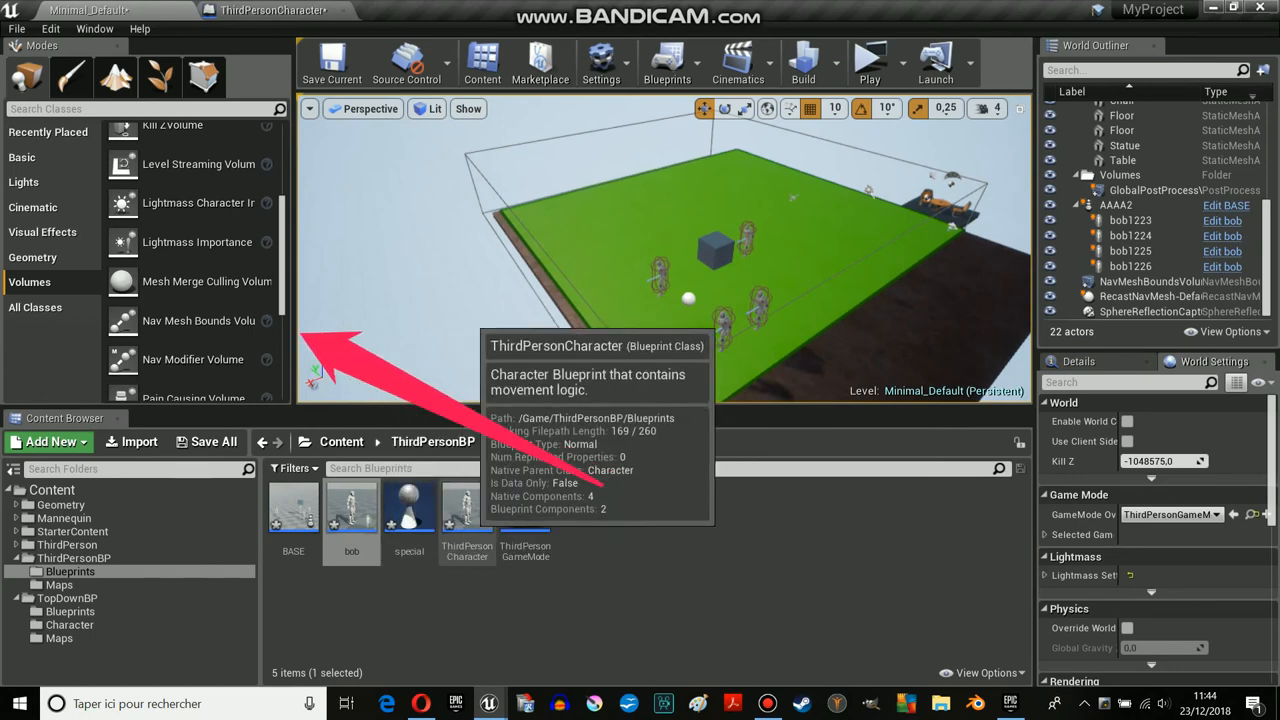
Step: Open the ThirdPersonCharacter blueprint from the Content Browser
left_click(466, 510)
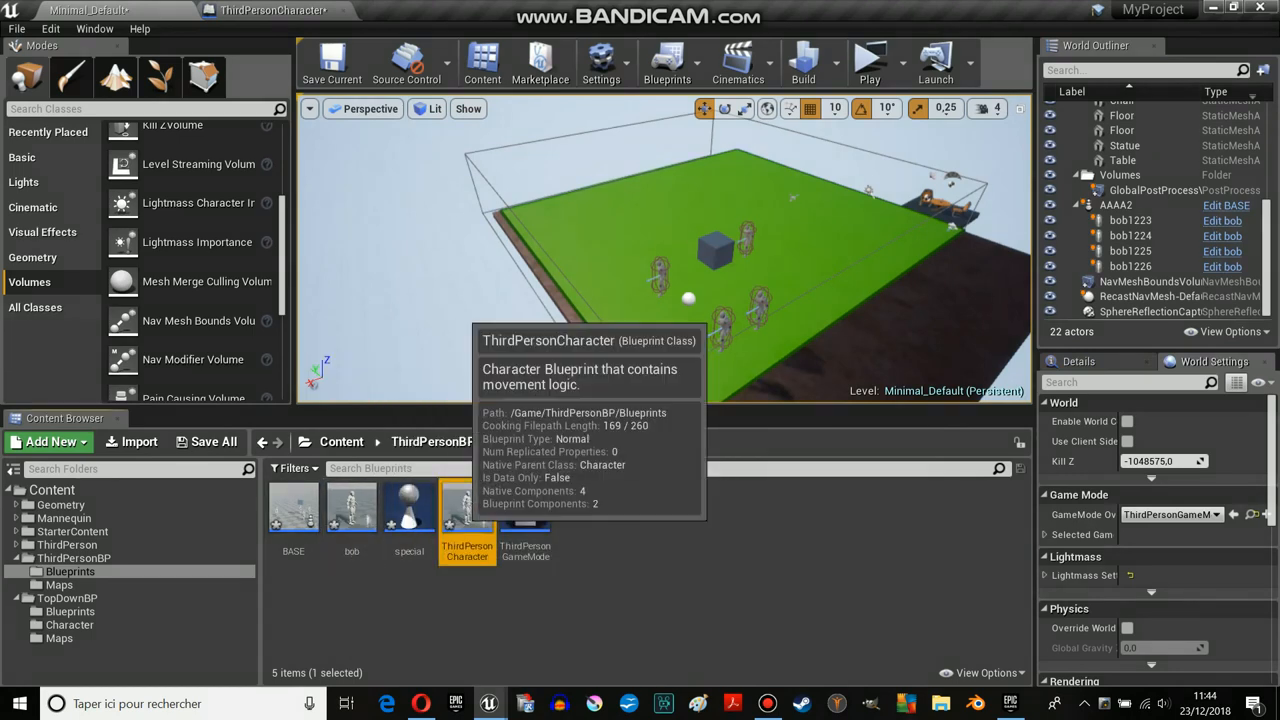
double_click(466, 512)
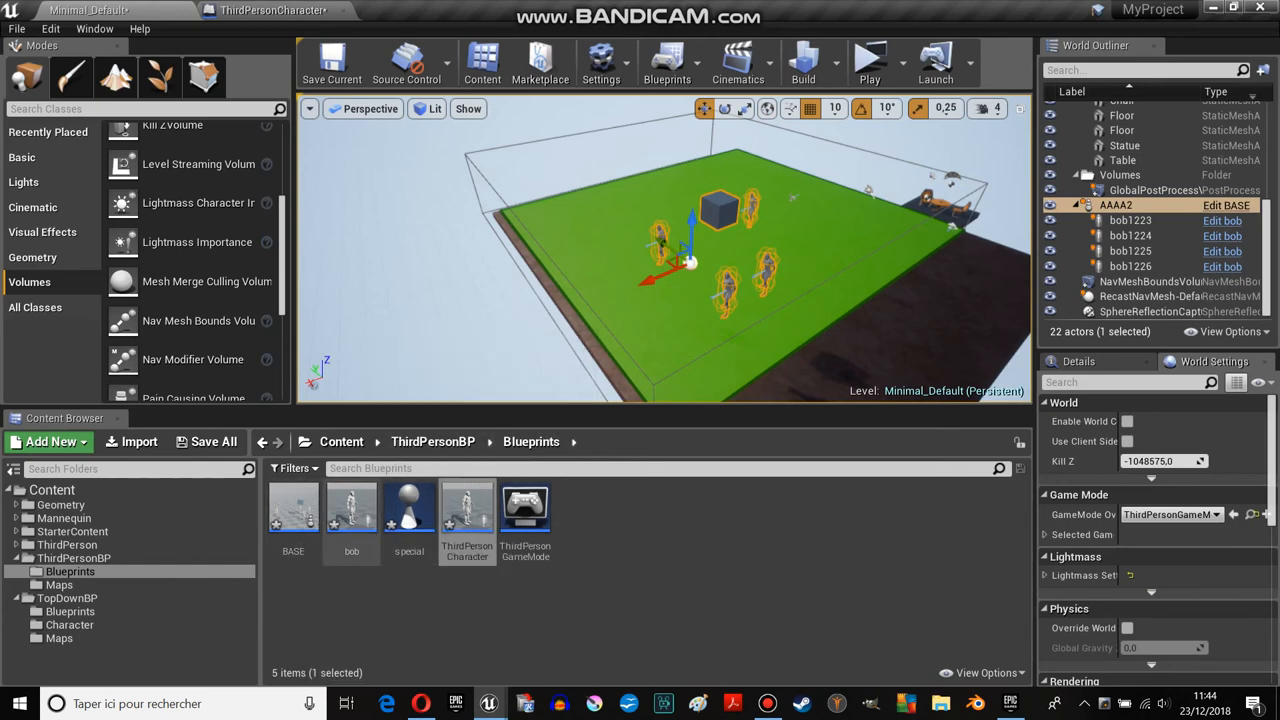
mouse_move(352, 510)
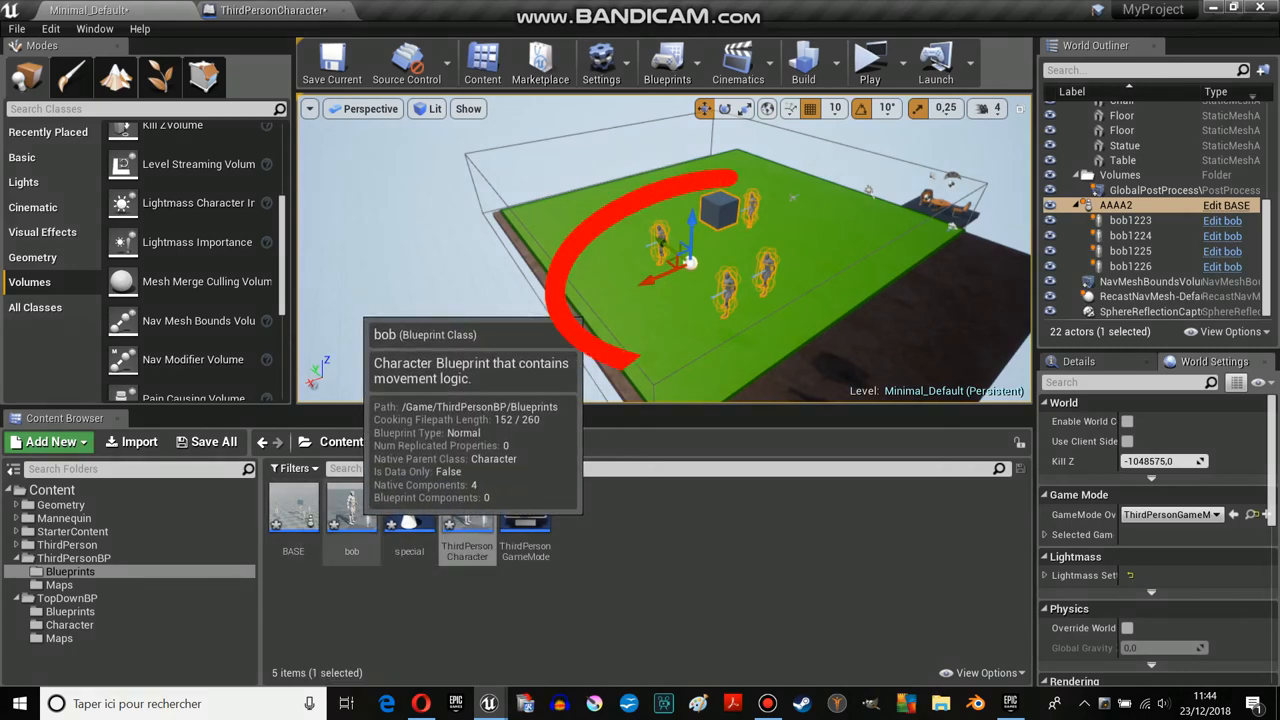